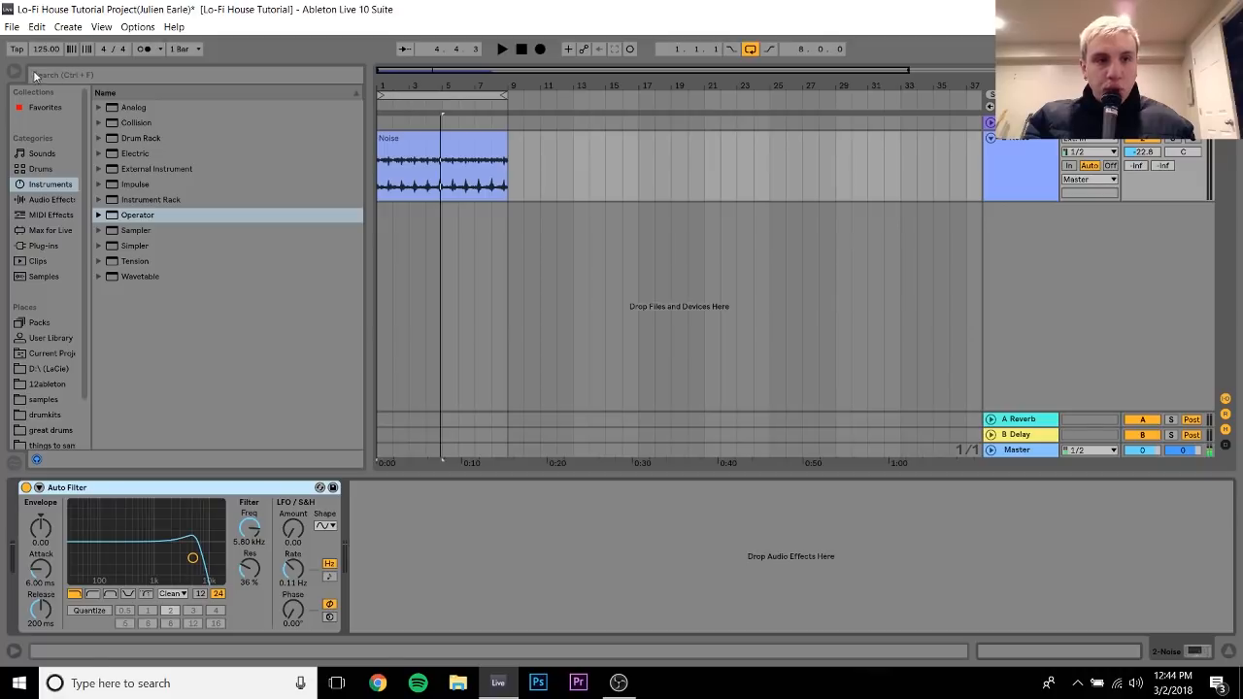
pyautogui.moveTo(596, 120)
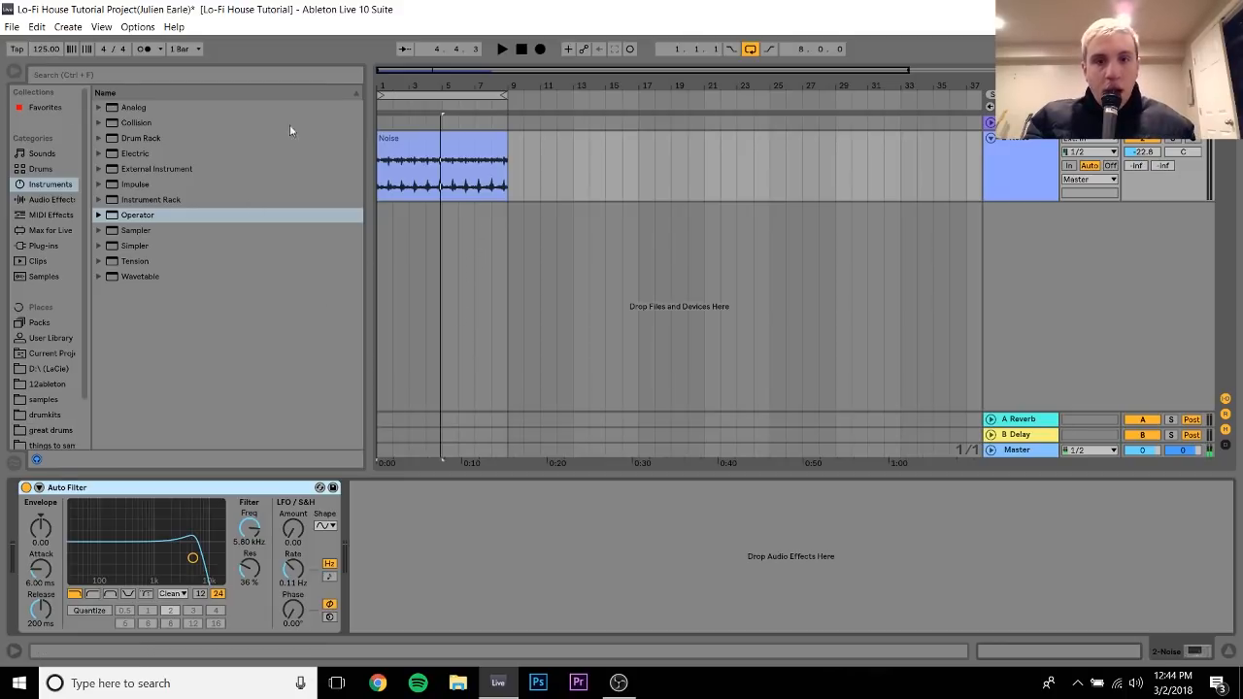
# - Open the D: drive tutorial samples folder in Places and preview Noise.wav
pyautogui.click(443, 138)
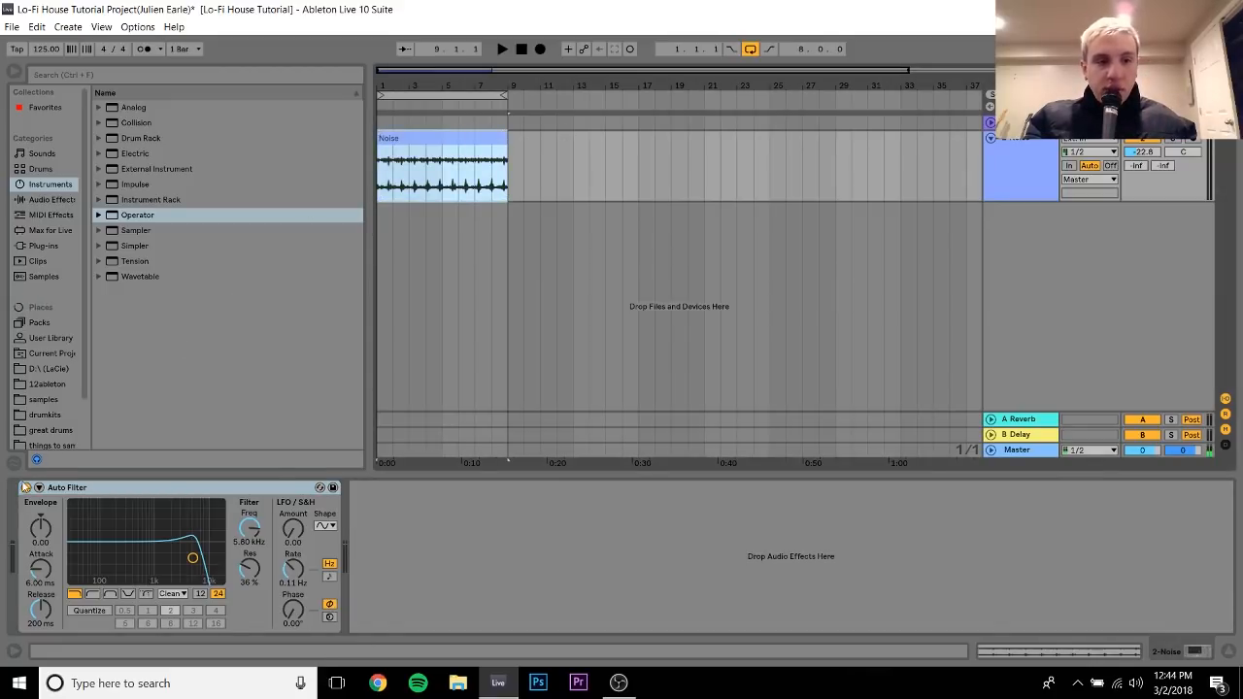
pyautogui.click(48, 369)
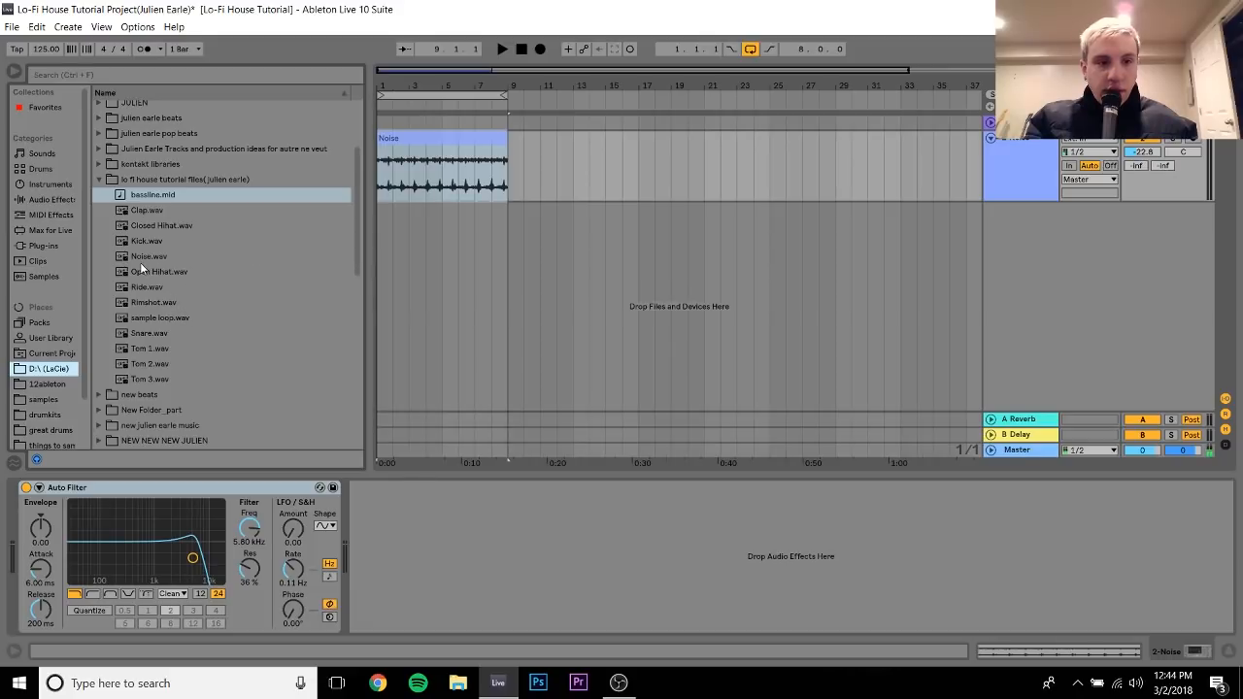
pyautogui.click(148, 257)
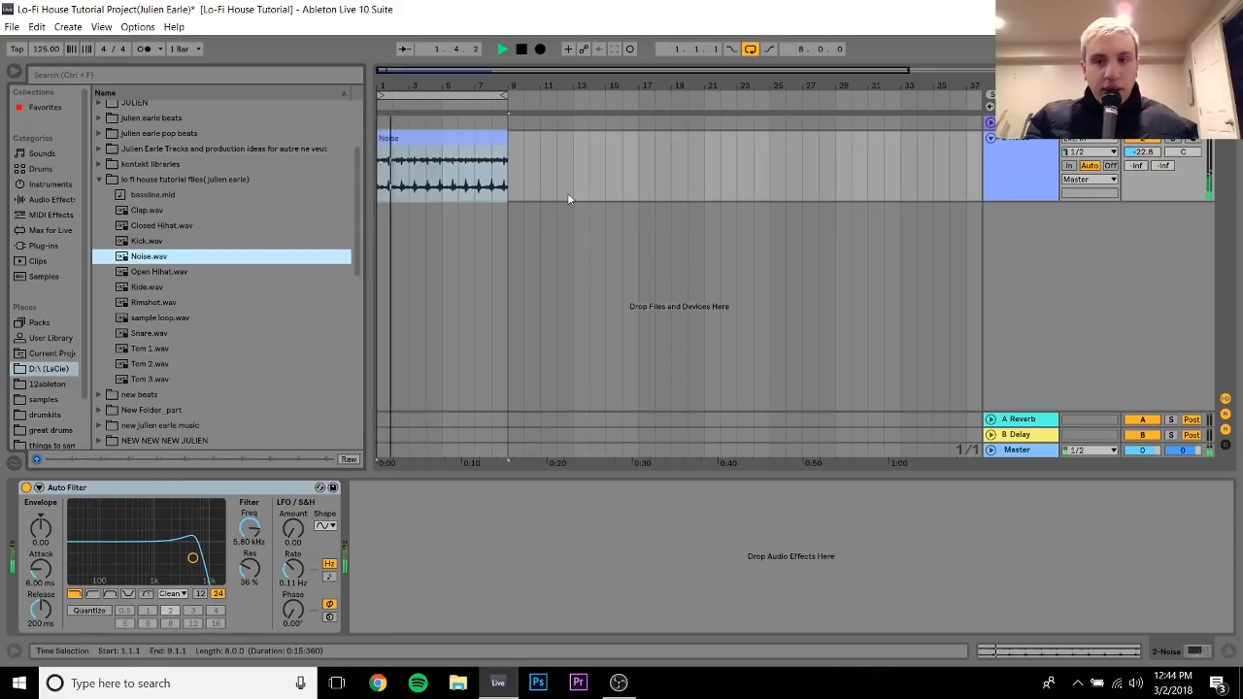
# - Review the Warp Mode list for the Noise clip and pick a warp mode
pyautogui.doubleClick(443, 165)
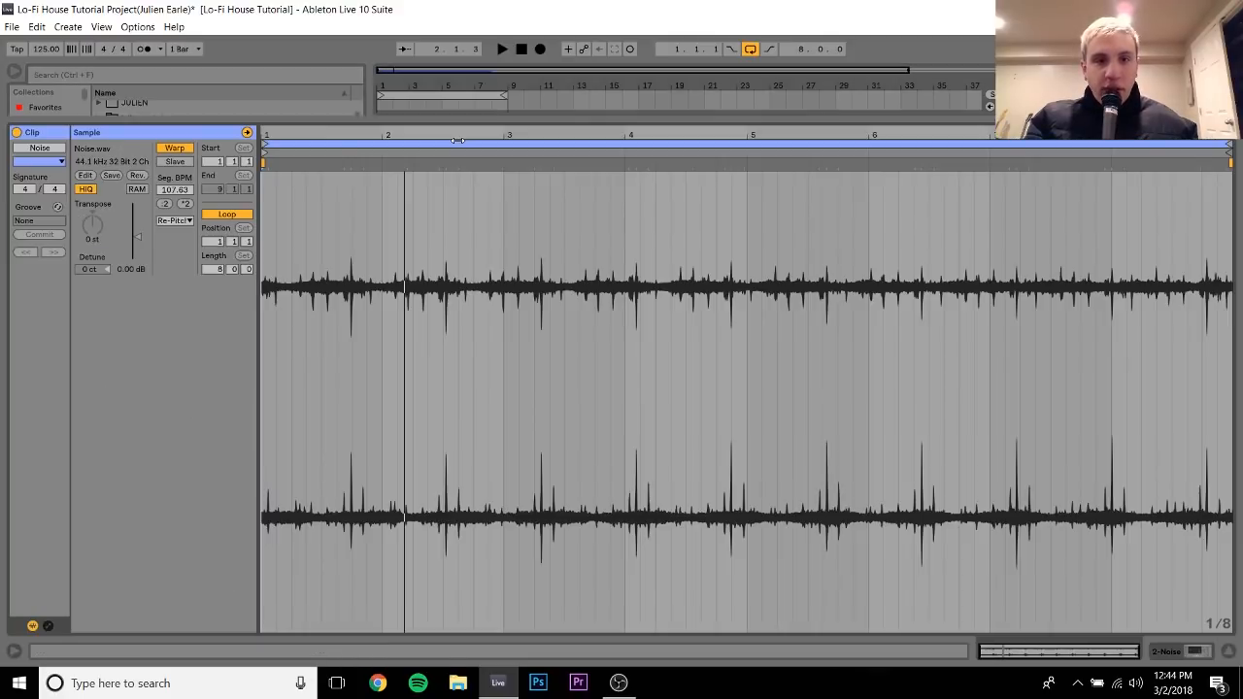
pyautogui.click(174, 220)
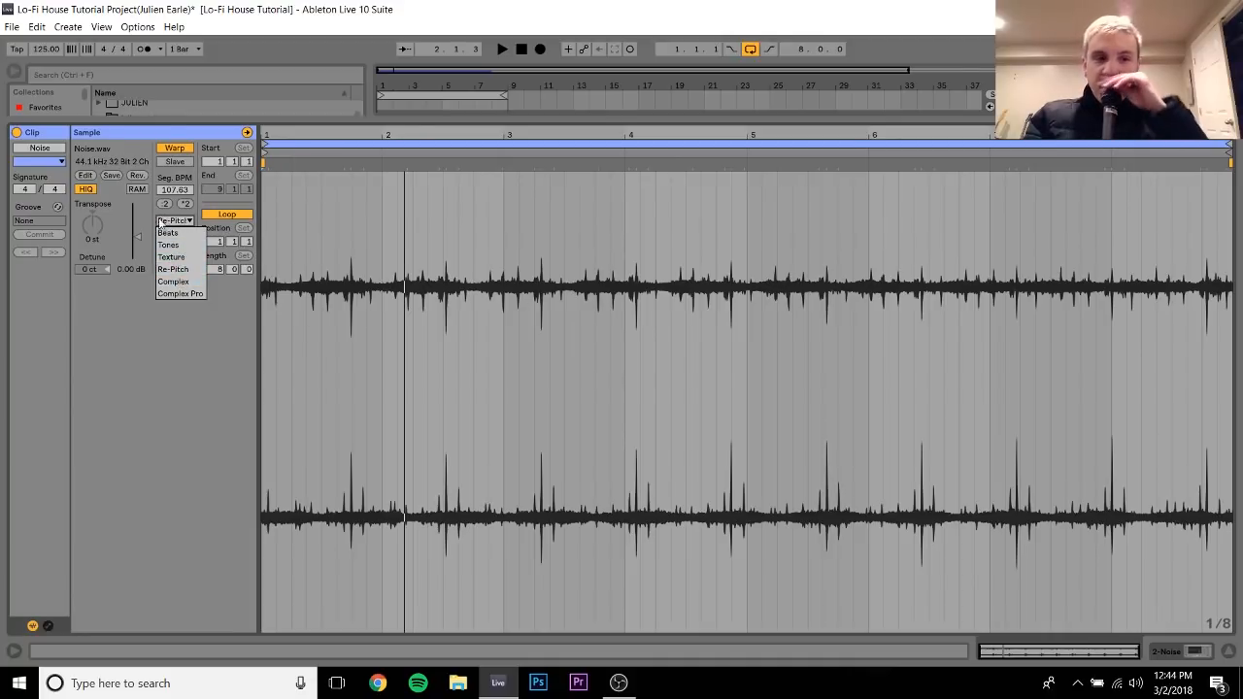
pyautogui.click(175, 268)
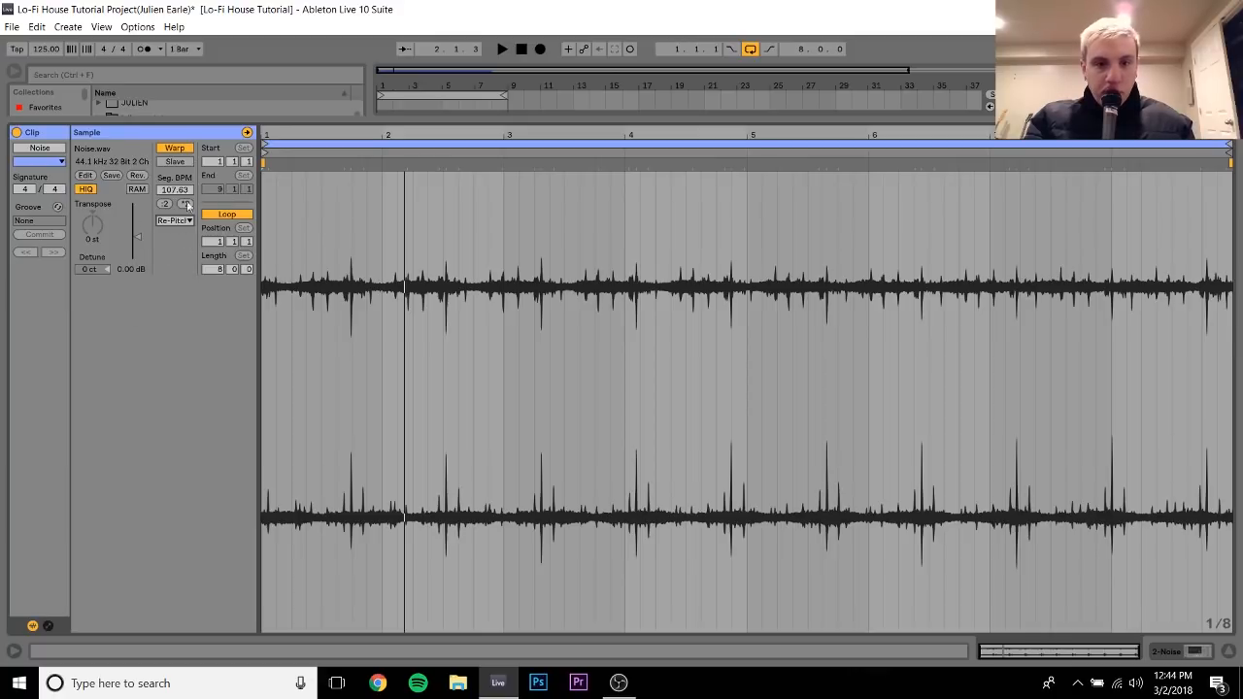
pyautogui.click(172, 219)
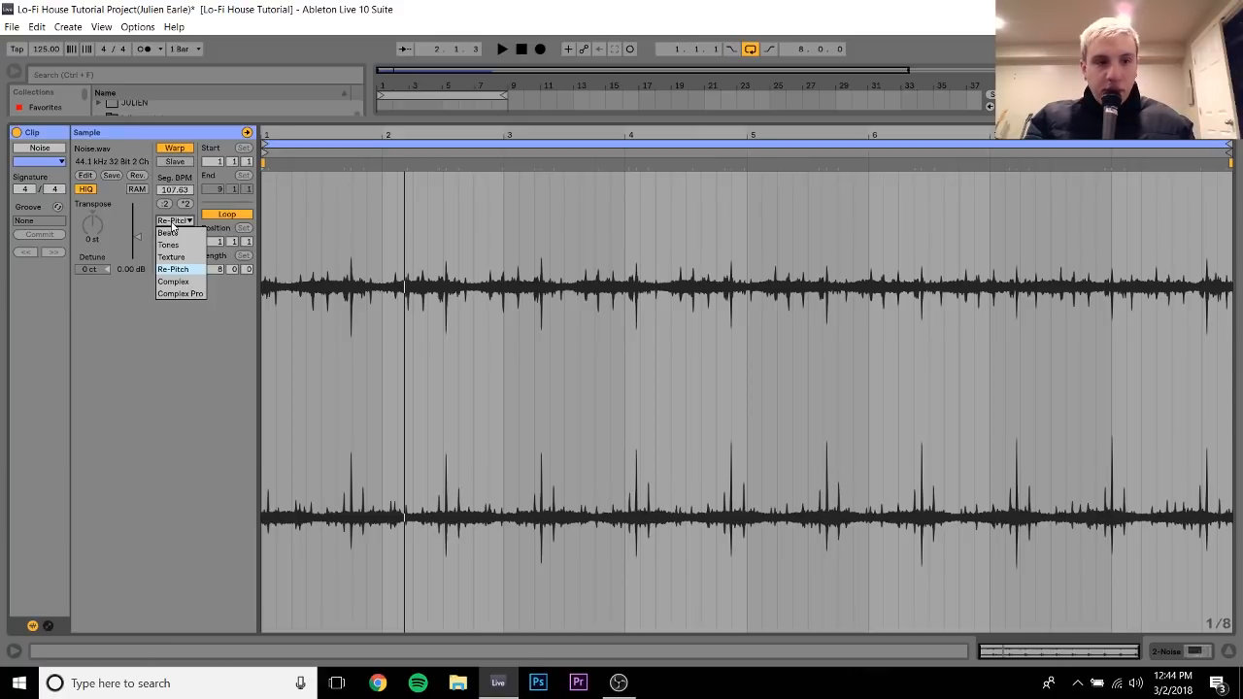
pyautogui.moveTo(171, 233)
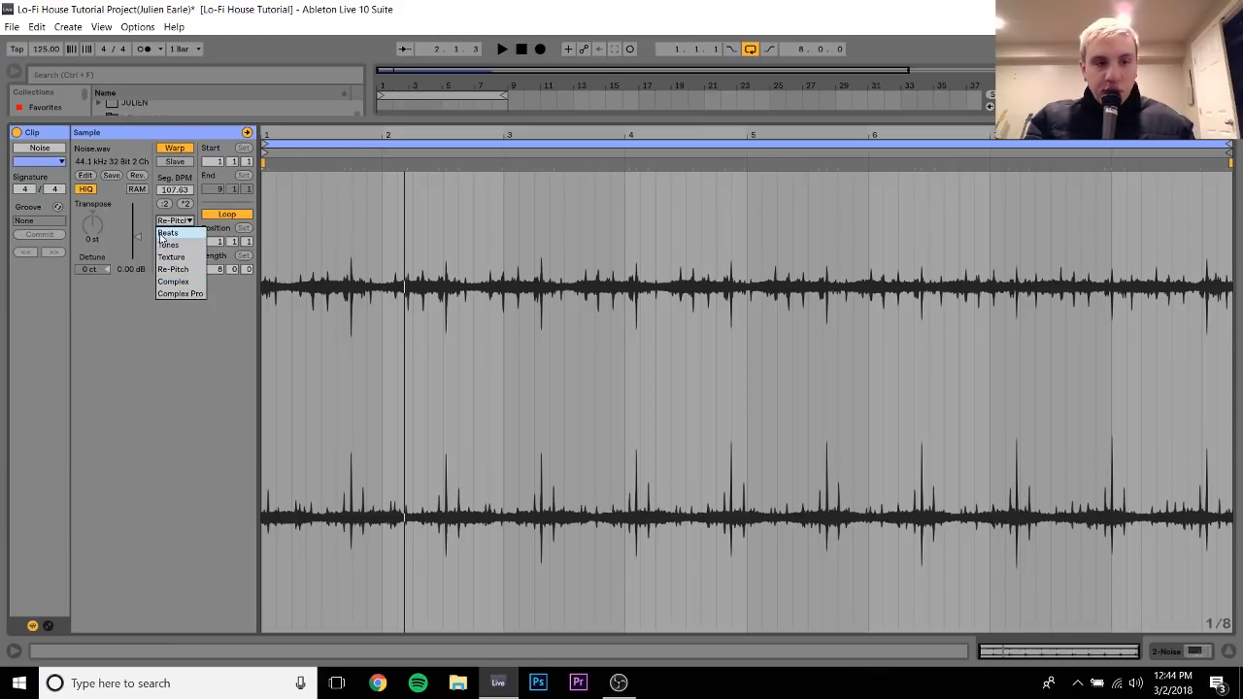
pyautogui.click(175, 219)
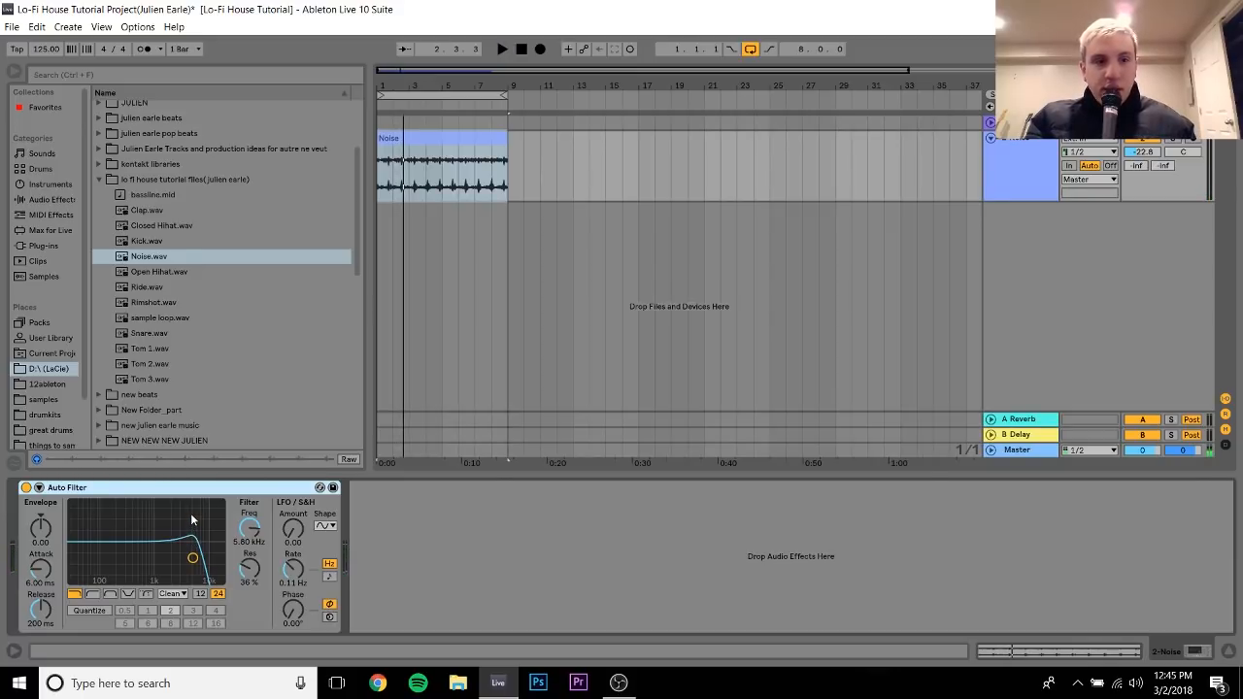
pyautogui.moveTo(81, 554)
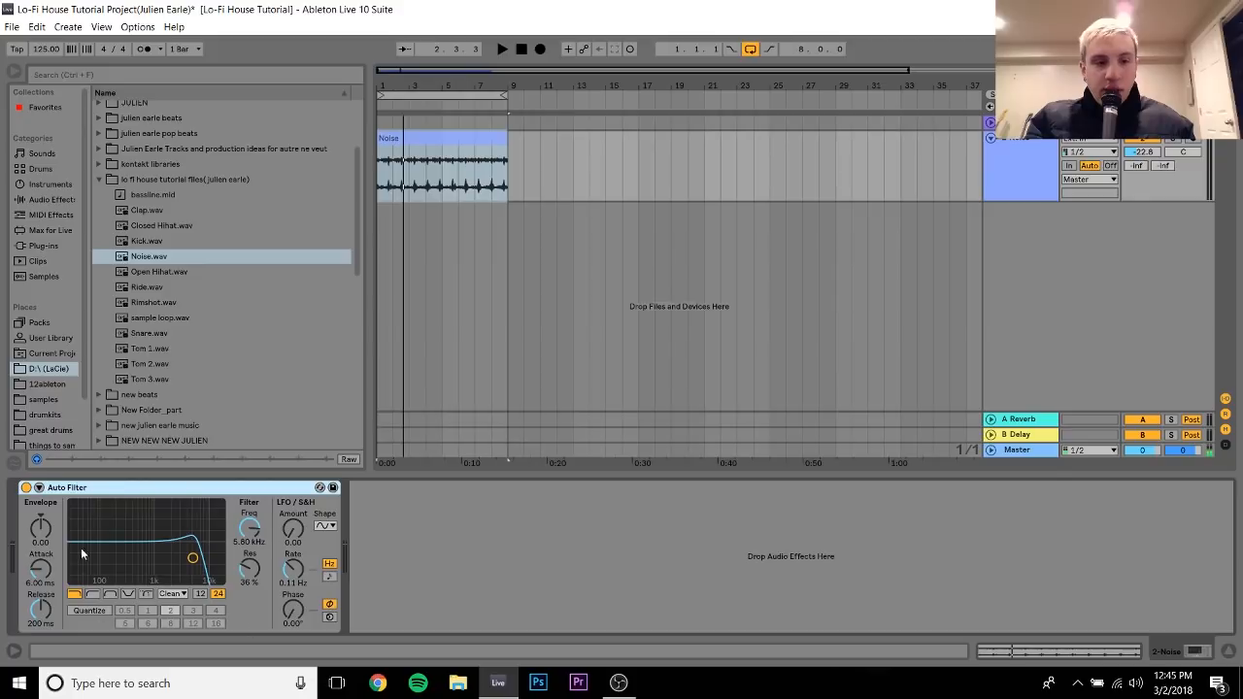
pyautogui.moveTo(138, 537)
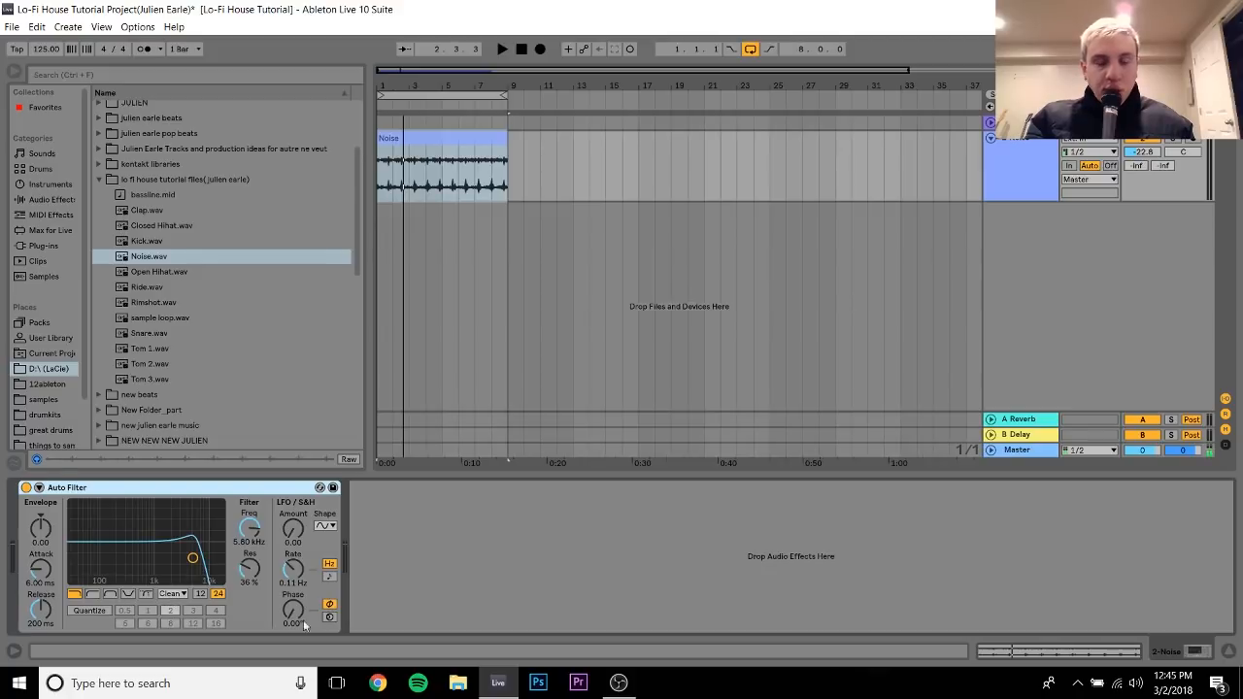
pyautogui.moveTo(190, 612)
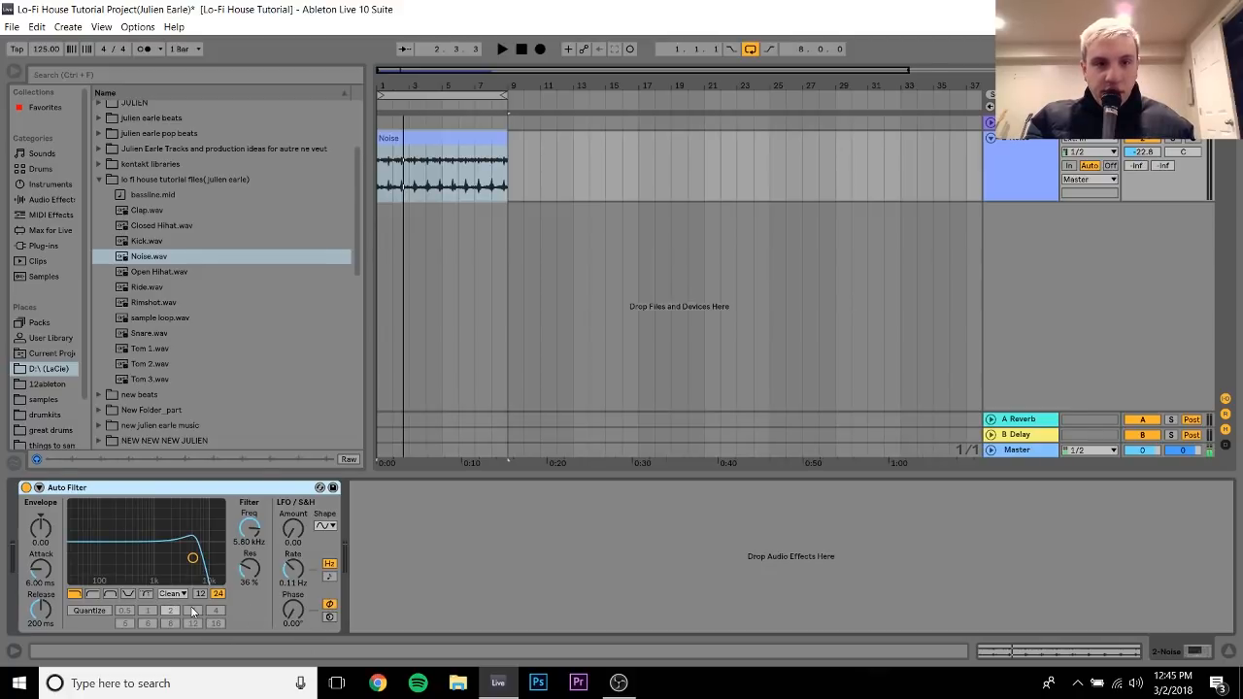
pyautogui.moveTo(252, 649)
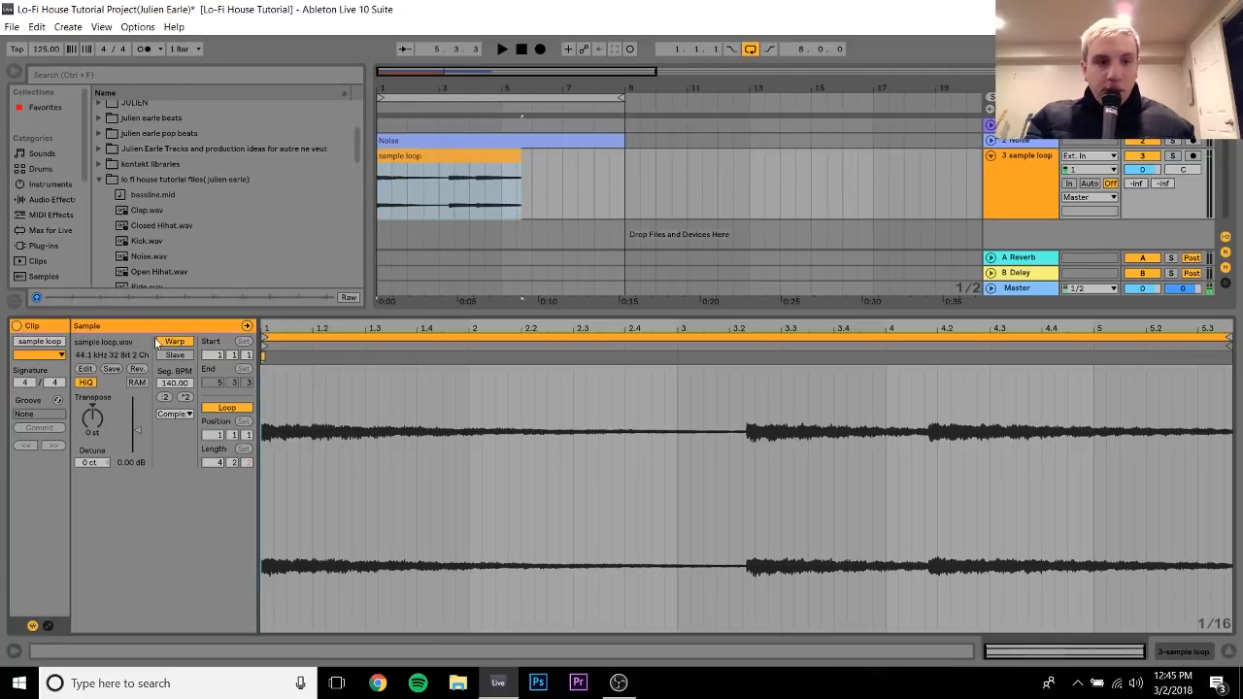
# - Toggle Warp on the sample loop and duplicate the clip so two copies fill eight bars
pyautogui.click(175, 342)
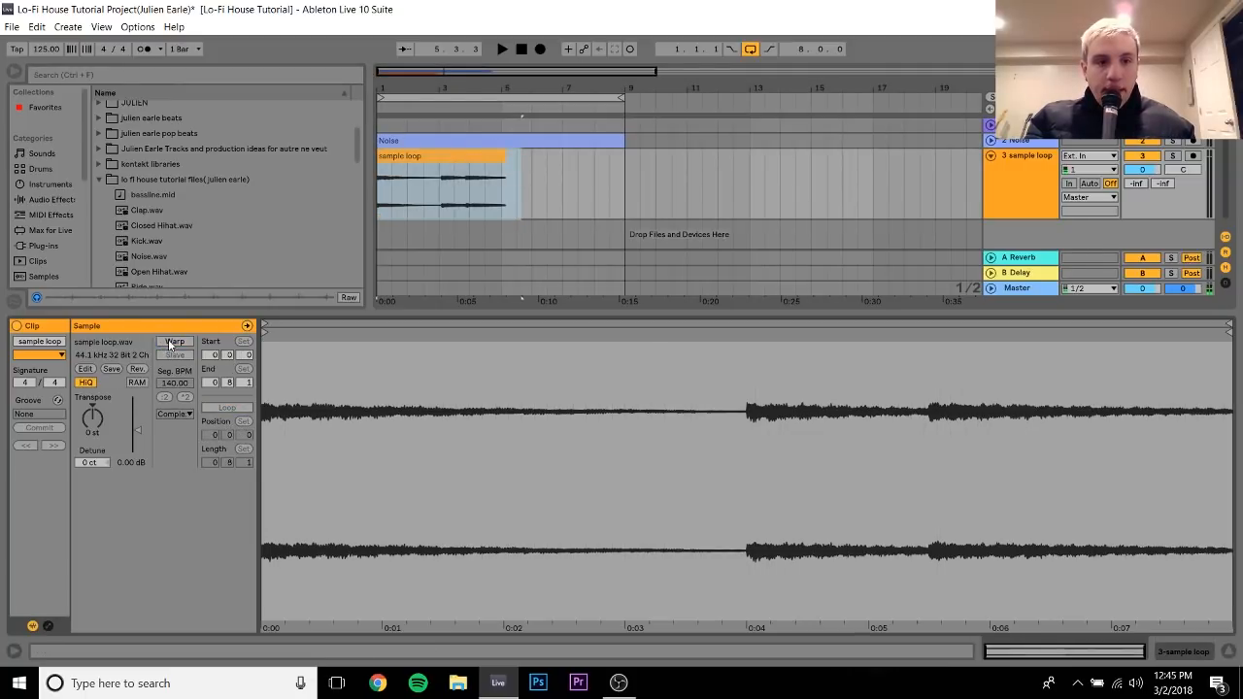
pyautogui.click(175, 342)
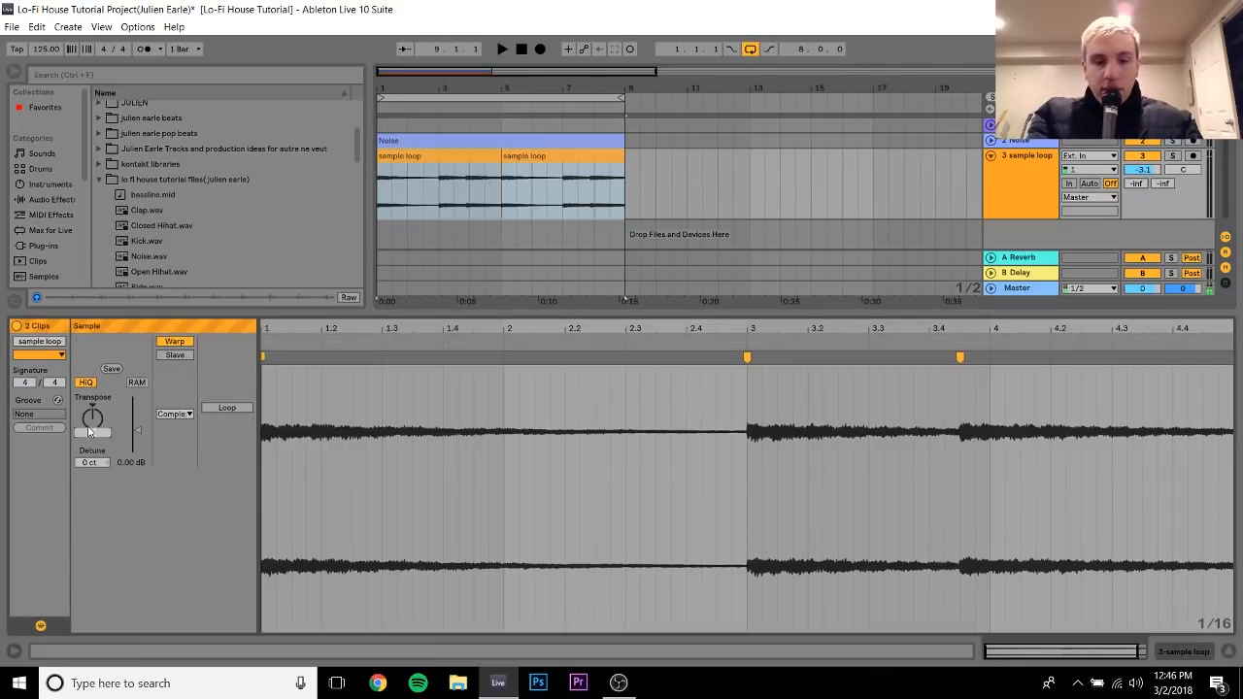
pyautogui.moveTo(93, 411); pyautogui.dragTo(93, 432)
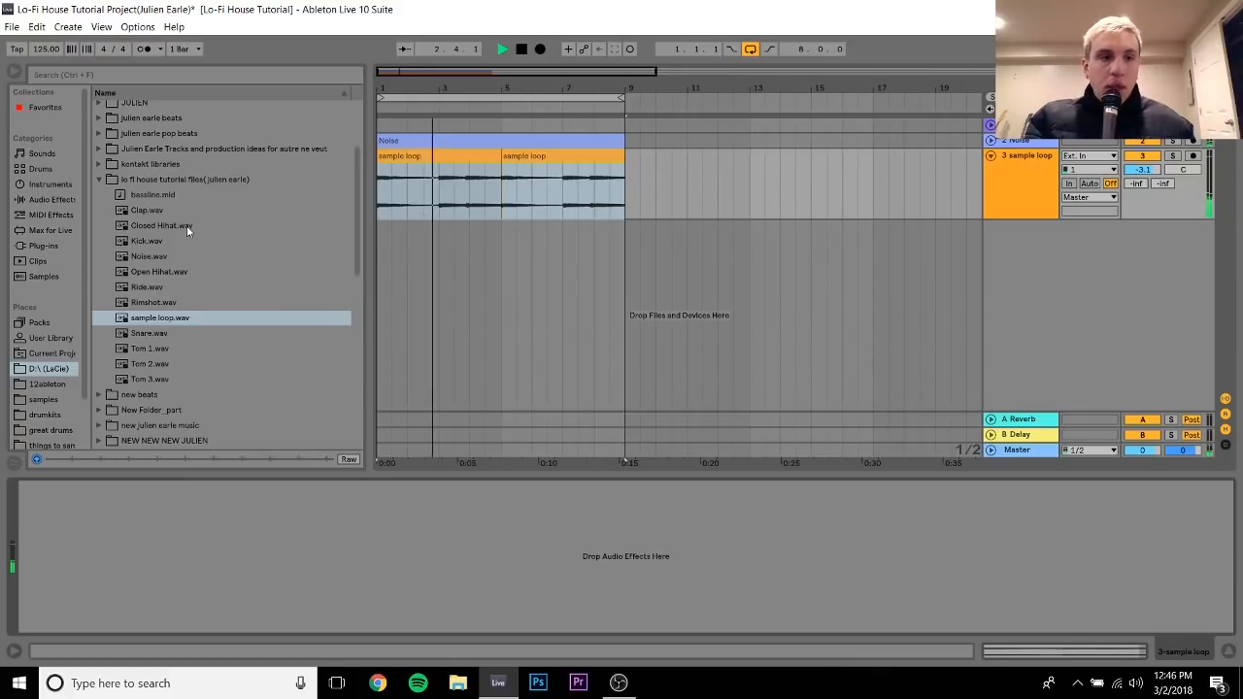
# - Load Auto Filter on the sample loop track, add resonance and lower the cutoff into a low-pass
pyautogui.click(52, 198)
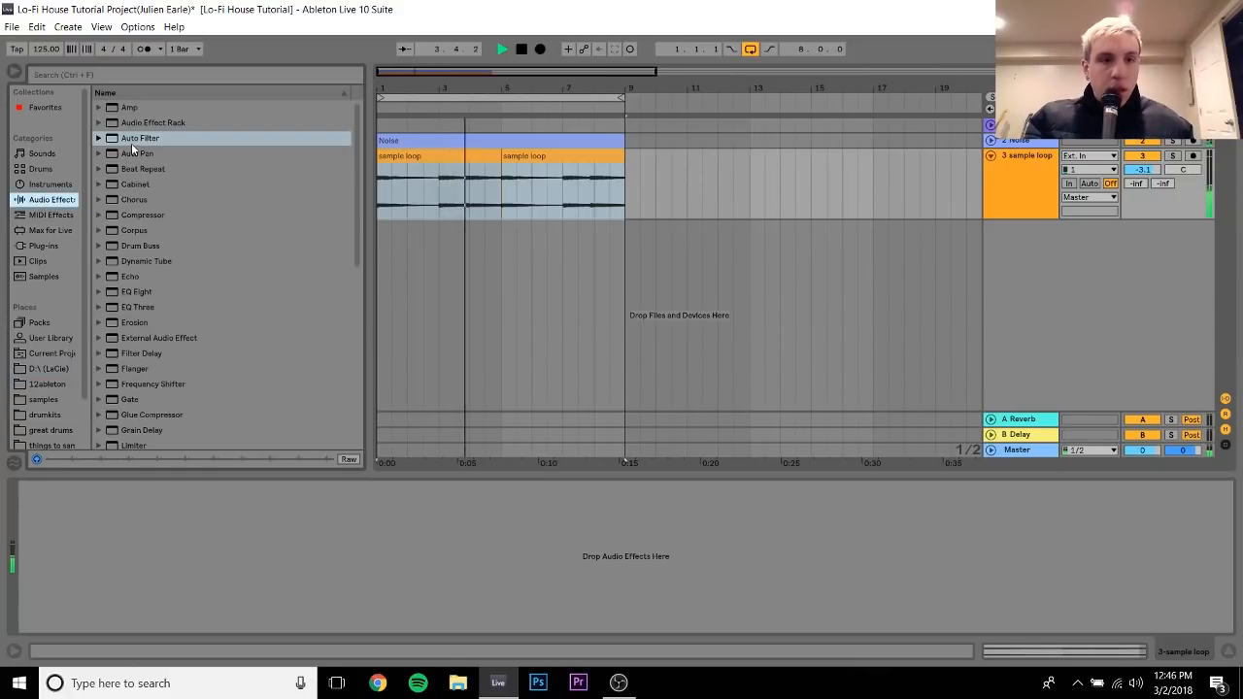
pyautogui.doubleClick(140, 138)
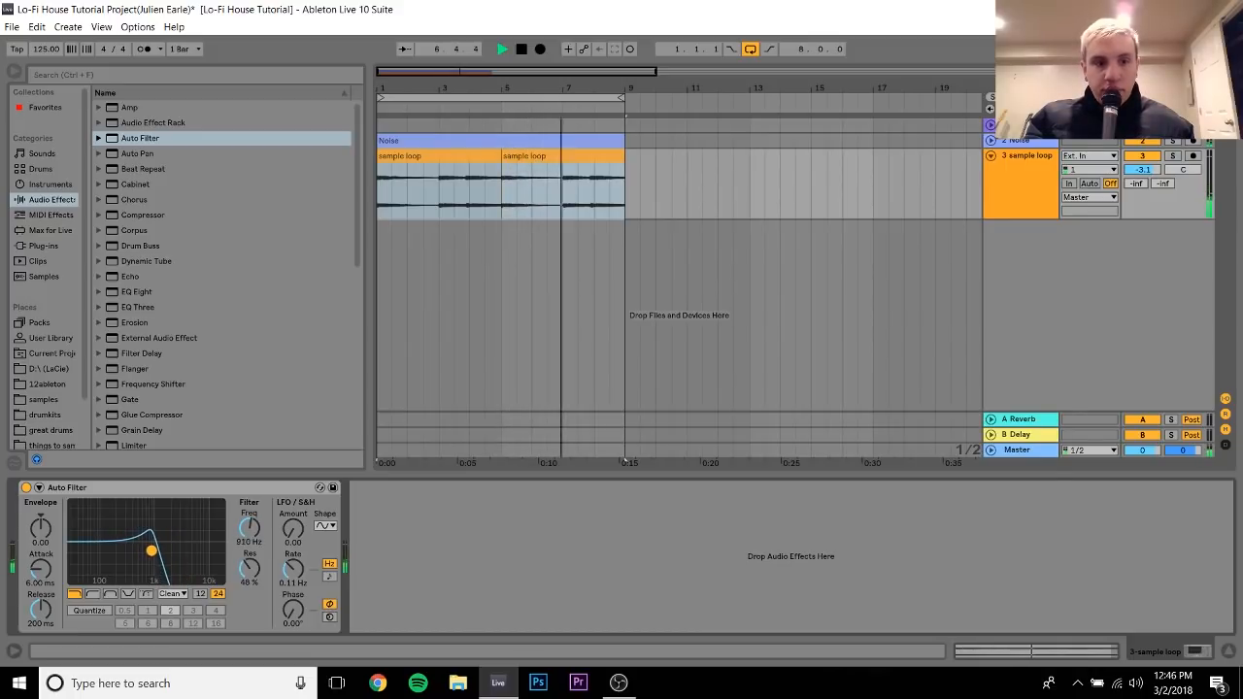
pyautogui.moveTo(151, 550); pyautogui.dragTo(153, 552)
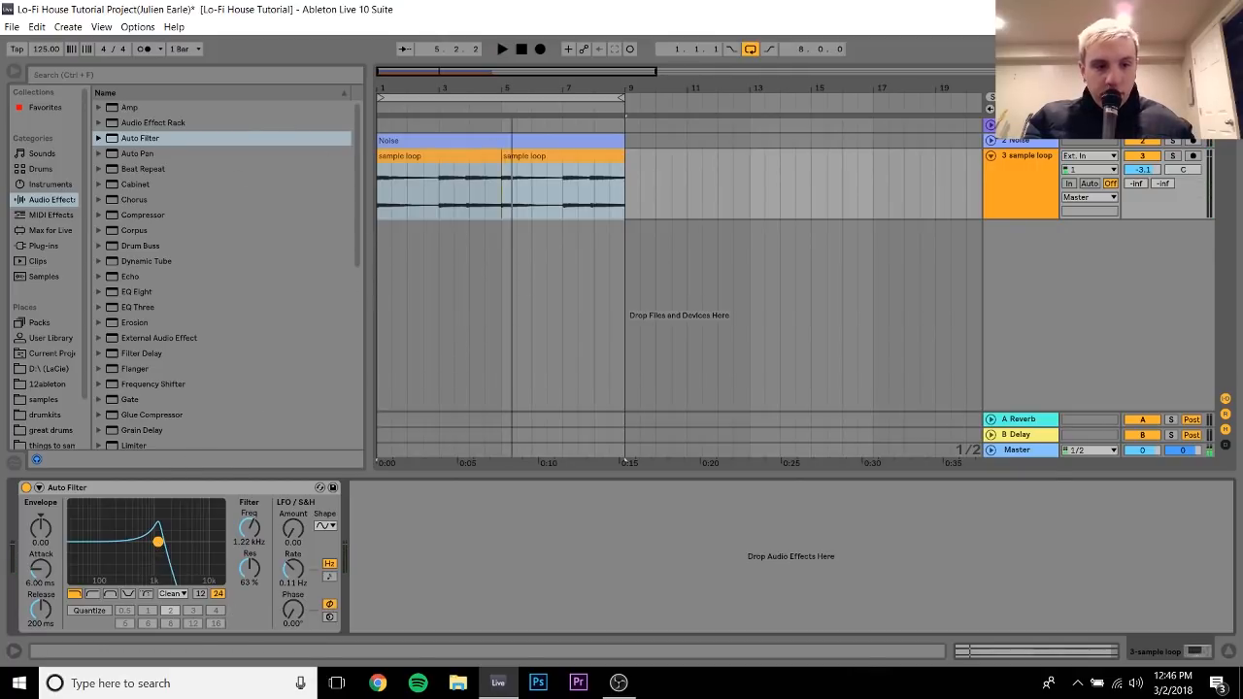
pyautogui.moveTo(157, 542); pyautogui.dragTo(155, 542)
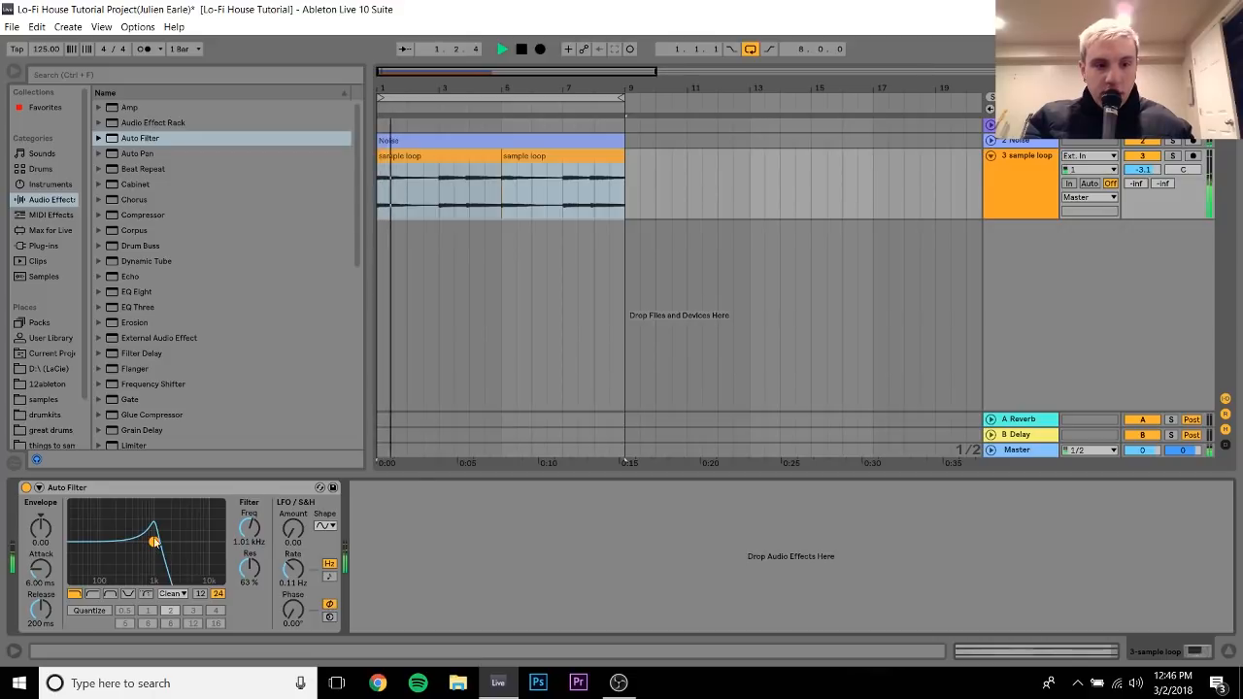
pyautogui.moveTo(155, 540); pyautogui.dragTo(143, 540)
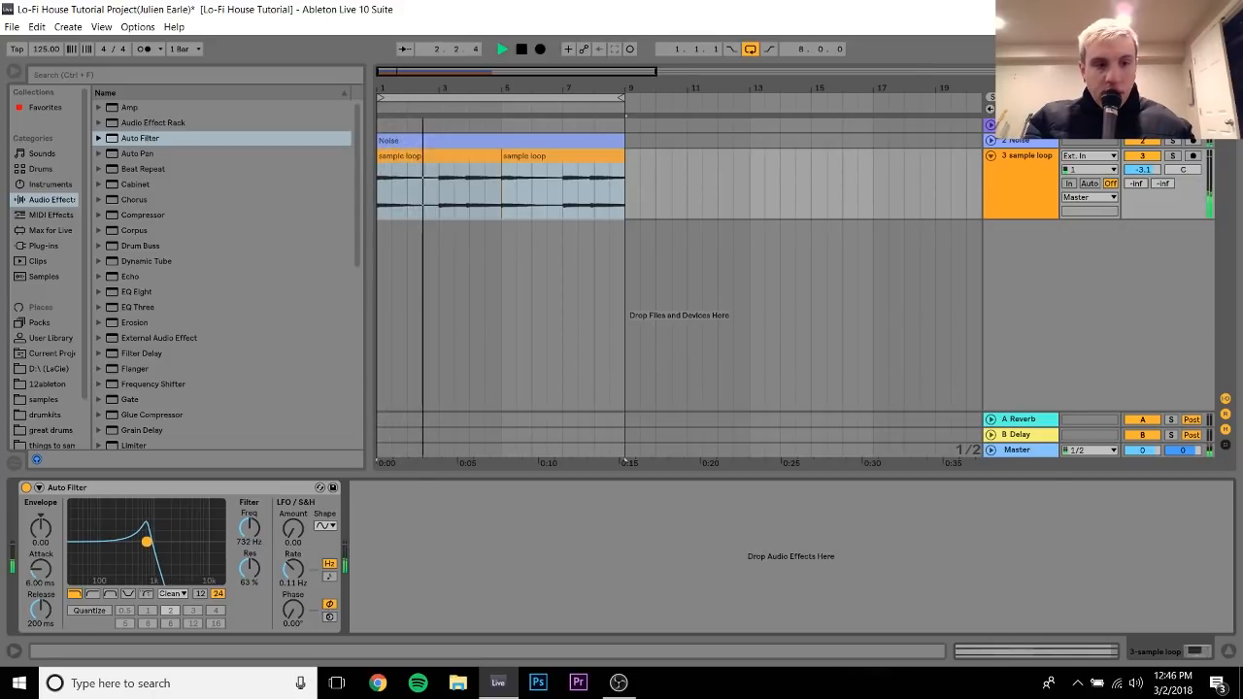
pyautogui.moveTo(144, 540); pyautogui.dragTo(151, 546)
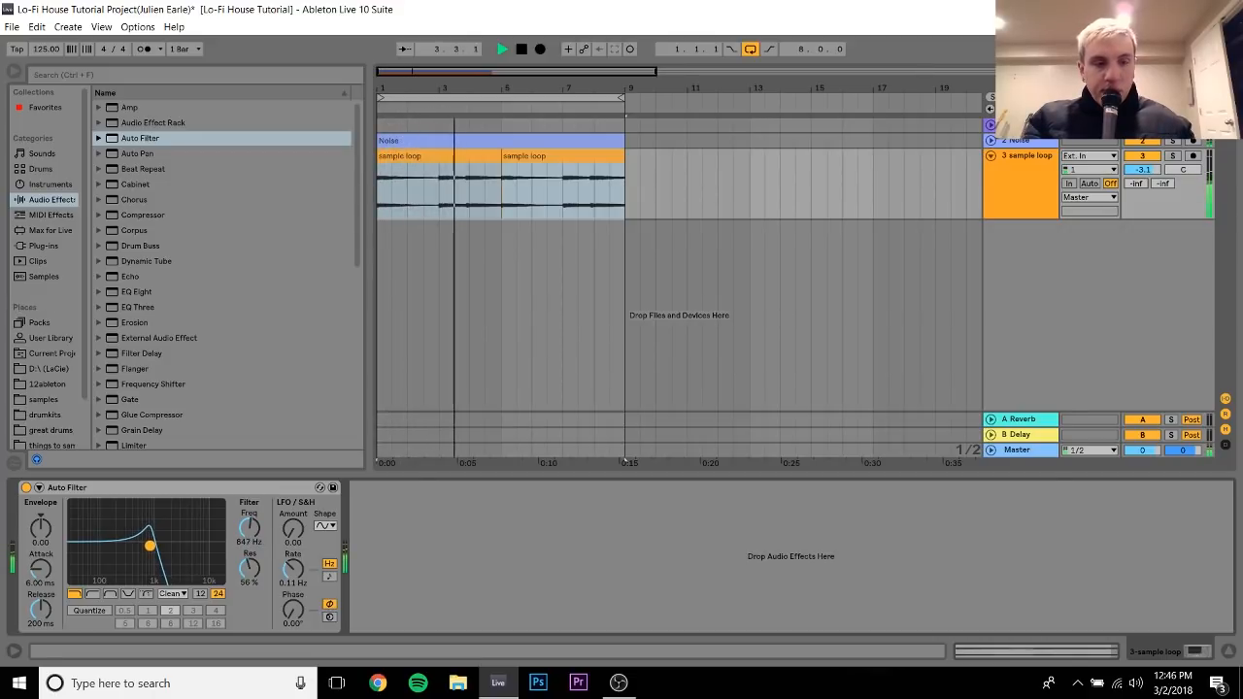
pyautogui.scroll(-3)
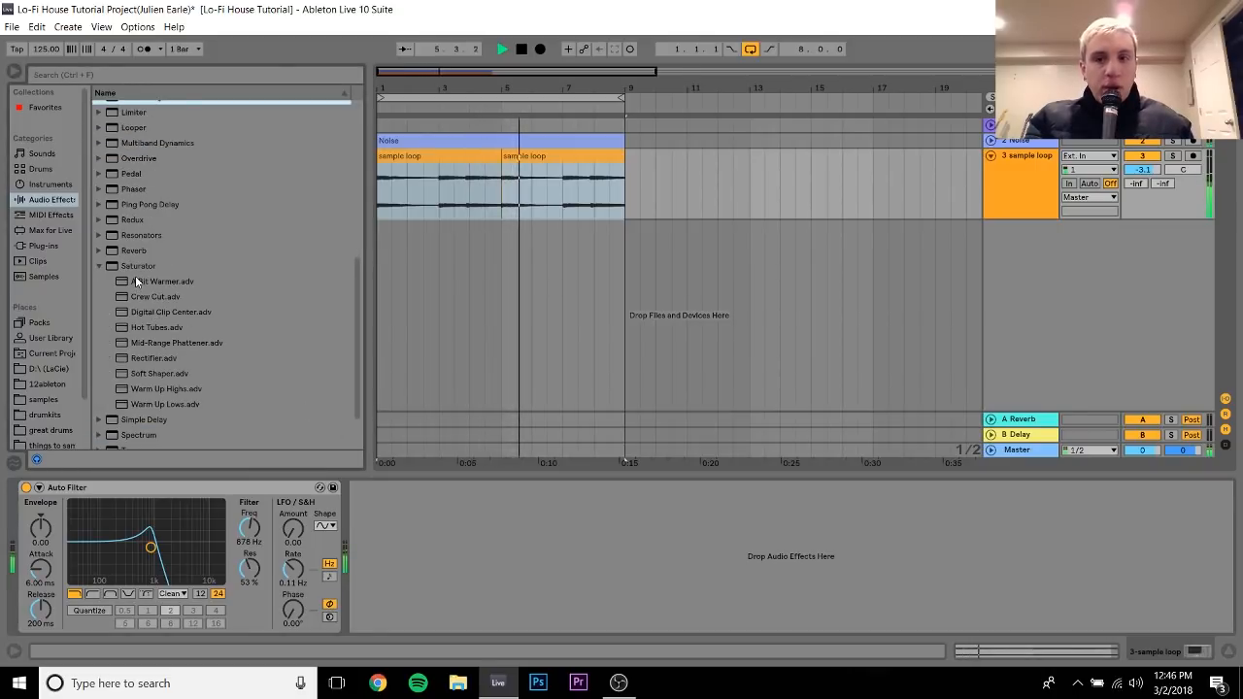
# - Load the A Bit Warmer Saturator preset after Auto Filter on the sample loop track
pyautogui.click(163, 279)
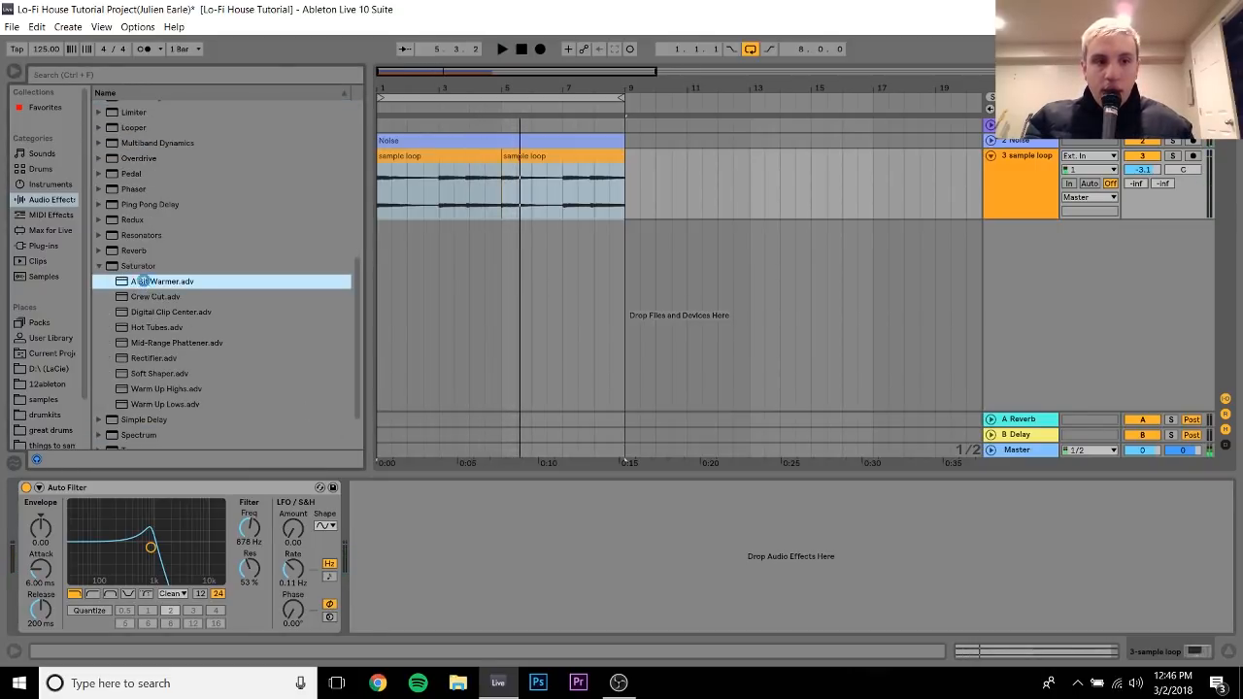
pyautogui.doubleClick(163, 280)
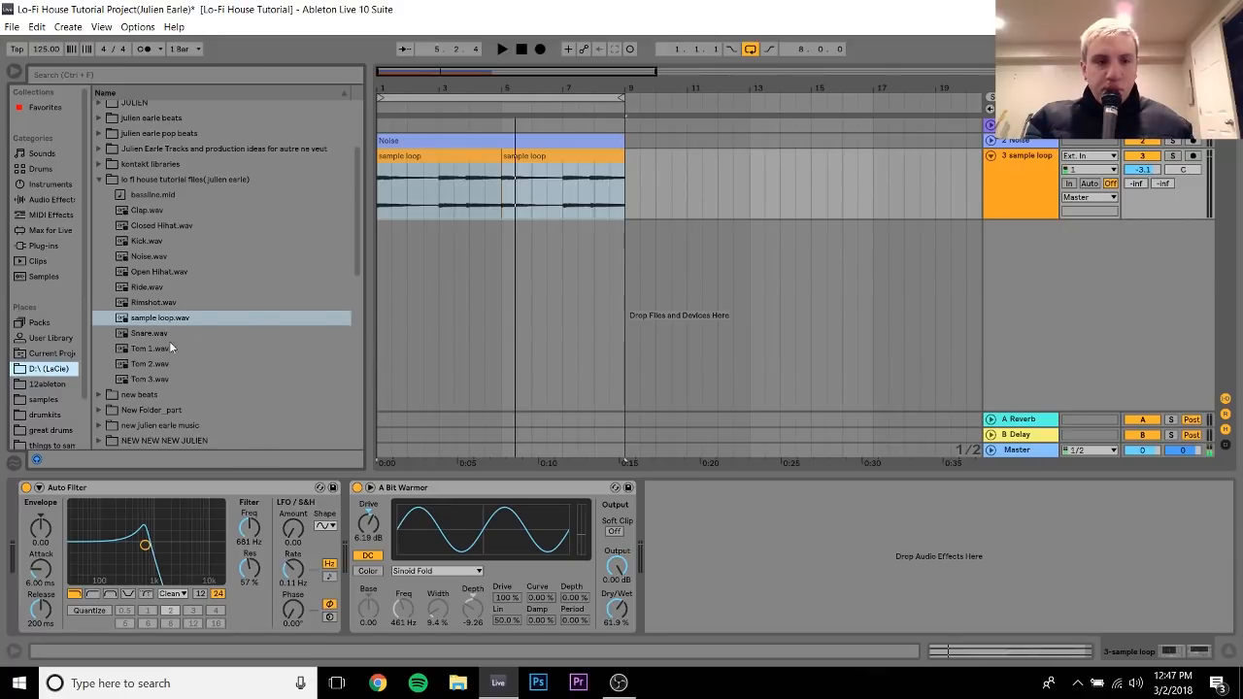
pyautogui.moveTo(151, 218)
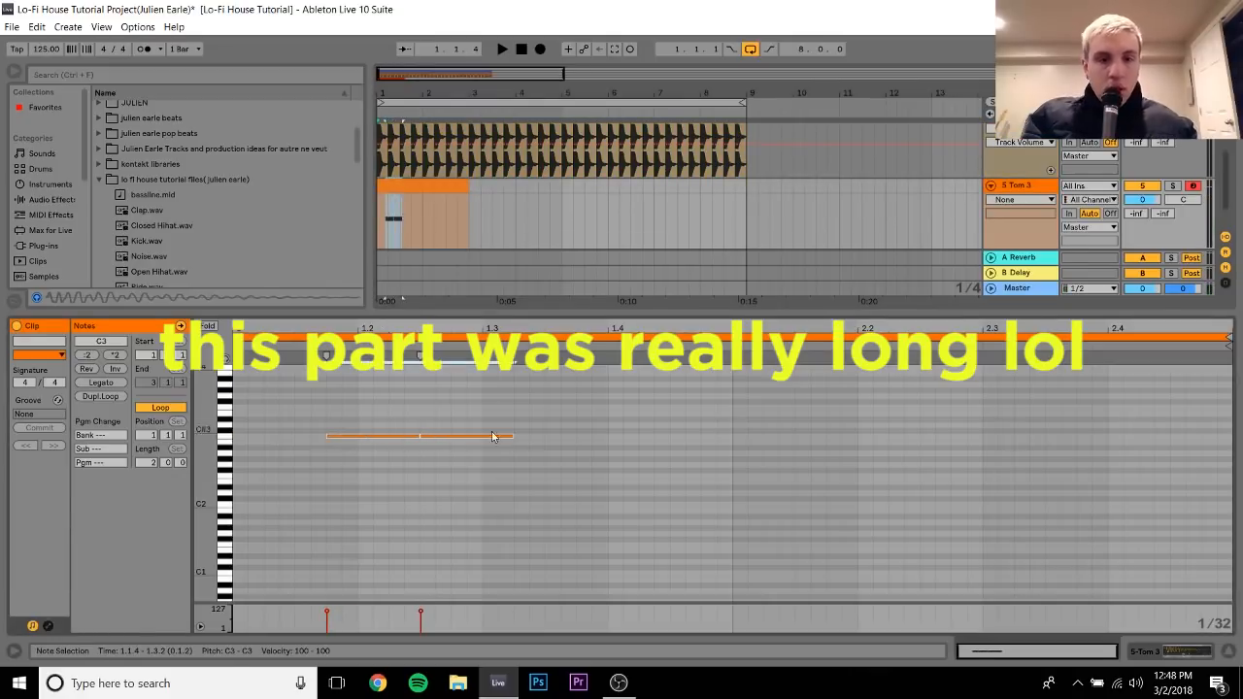
# - Create the Kick, Tom 3, Drum Rack, Clap and new Analog MIDI tracks below the sample loop
pyautogui.click(501, 48)
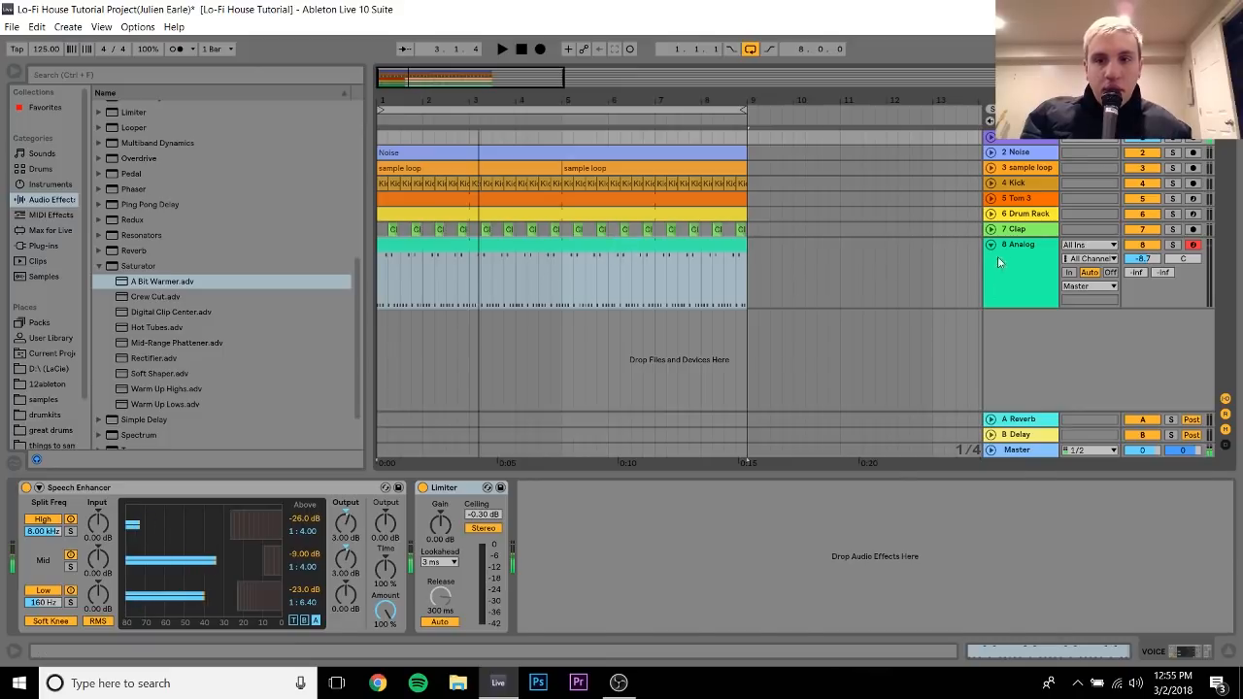
# - Mark a bass clip across the Analog track and check its Analog, Auto Filter and A Bit Warmer chain
pyautogui.click(1020, 198)
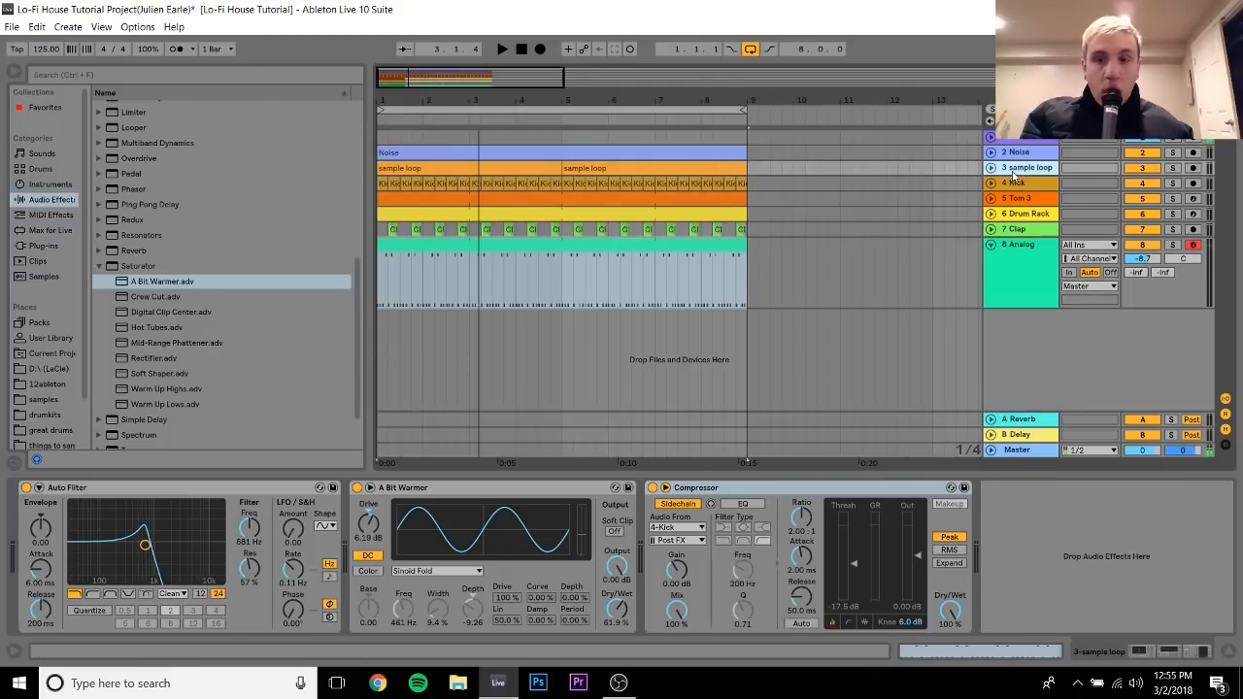
pyautogui.click(816, 214)
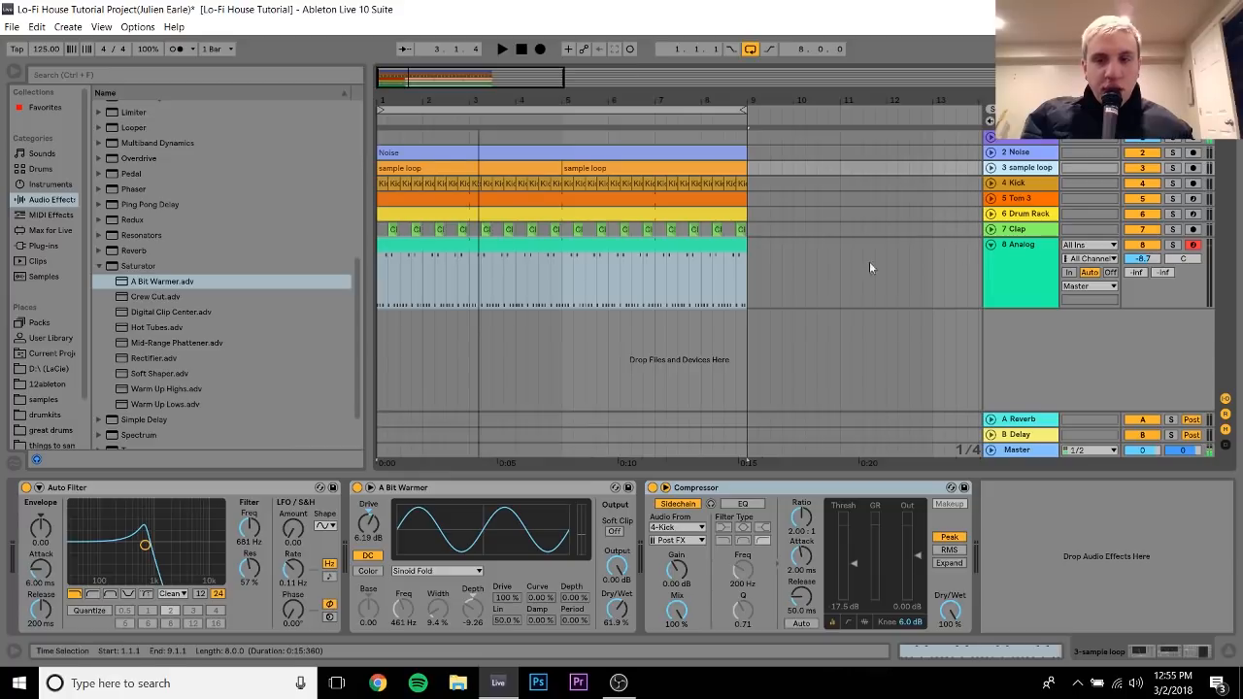
pyautogui.moveTo(1018, 145)
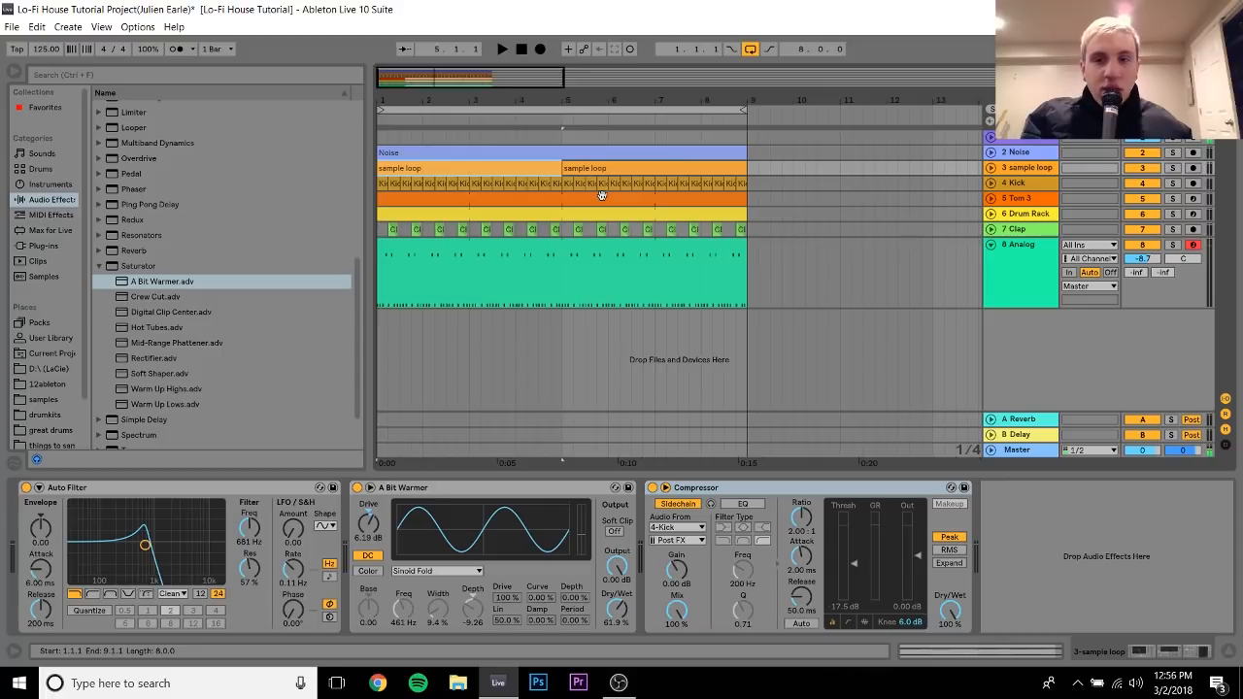
pyautogui.click(1020, 182)
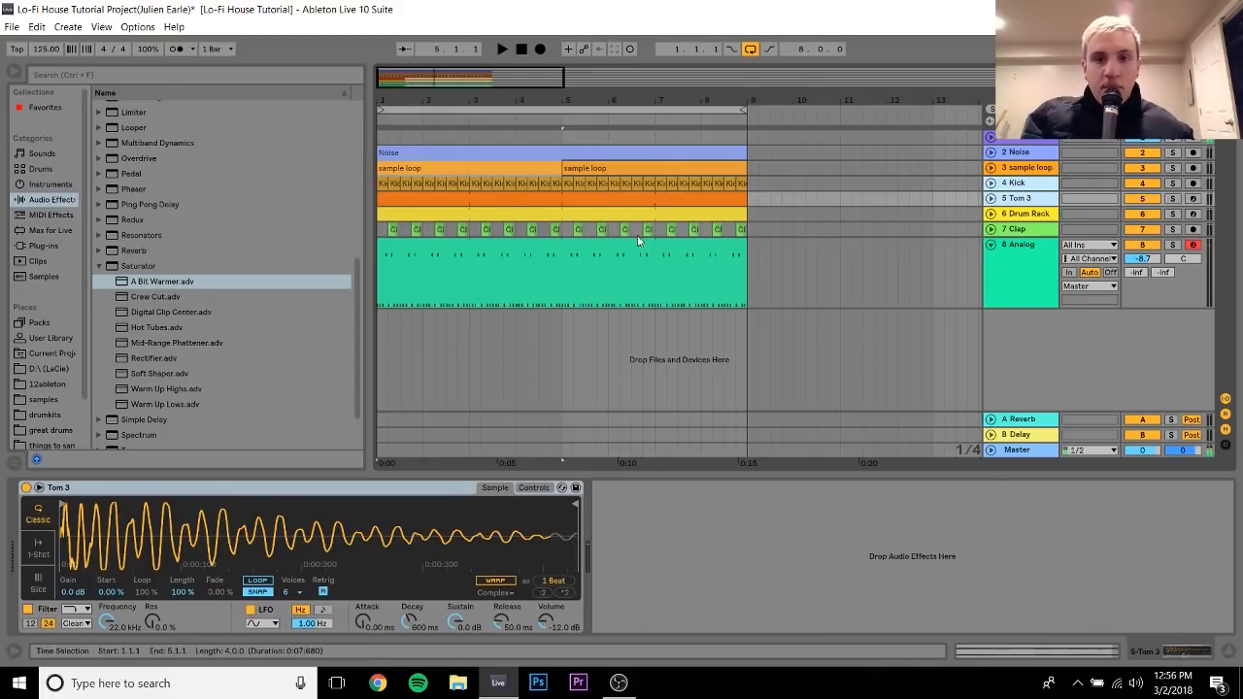
pyautogui.click(1019, 245)
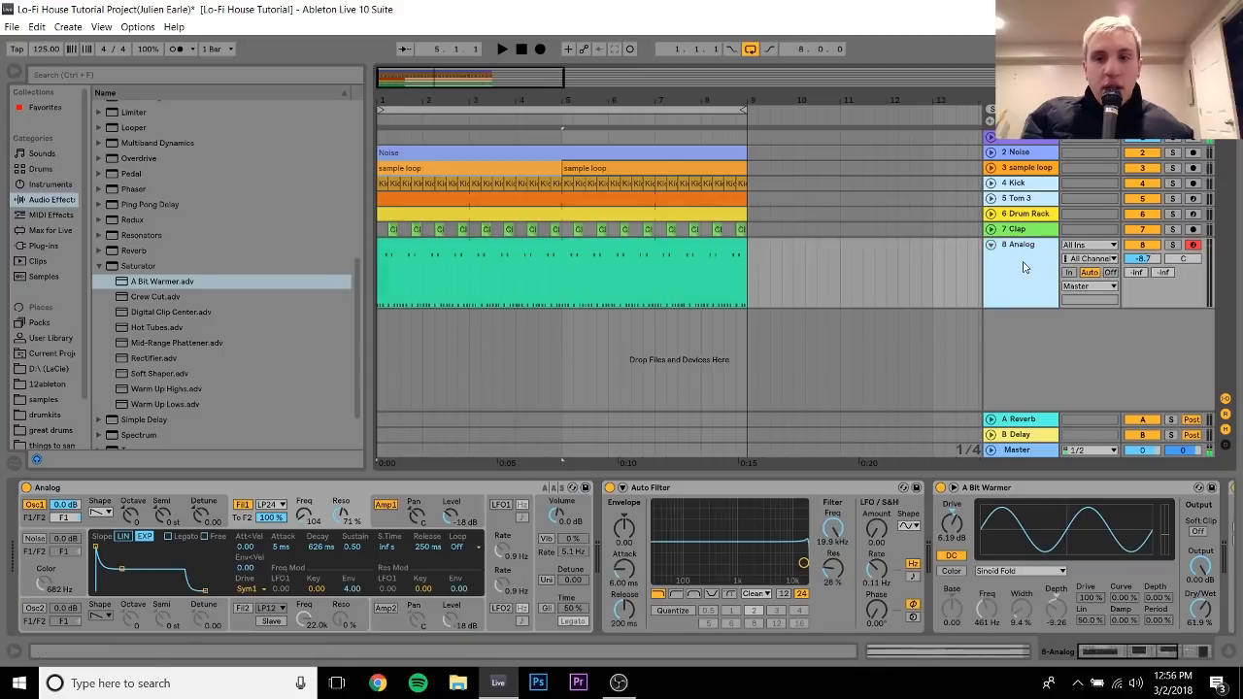
pyautogui.moveTo(1127, 353)
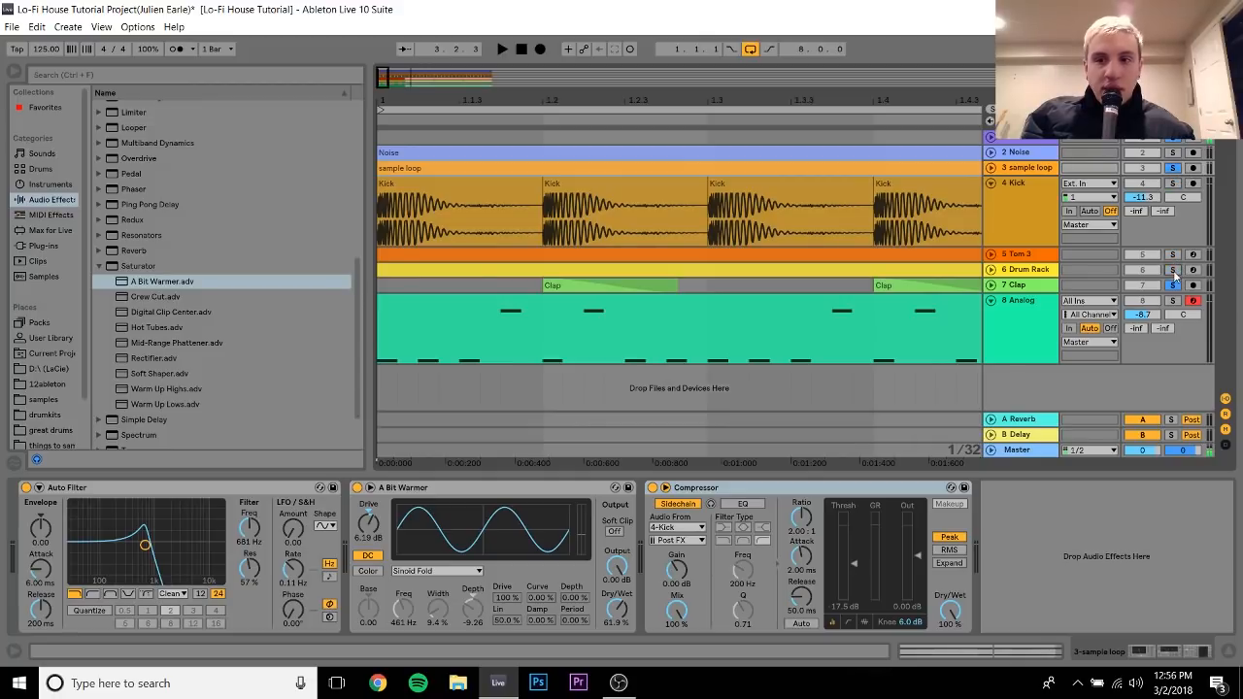
# - Set the sample loop Compressor's sidechain to 4-Kick and choose its tap point
pyautogui.click(501, 49)
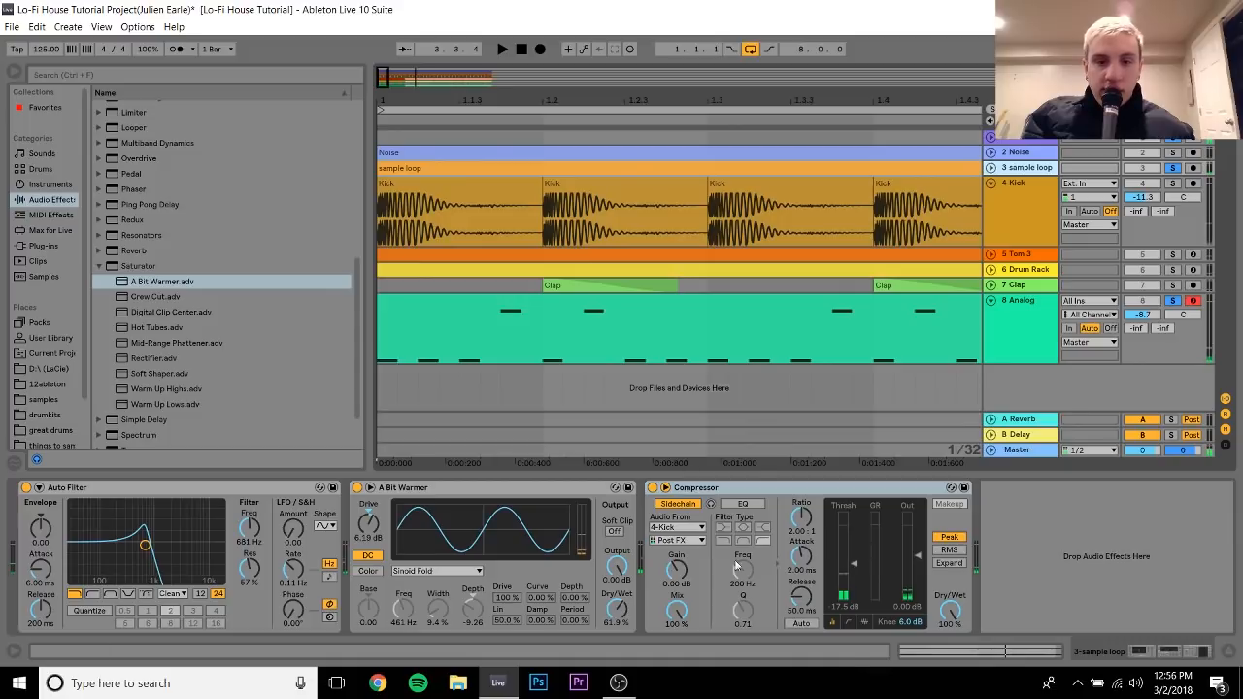
pyautogui.moveTo(307, 268)
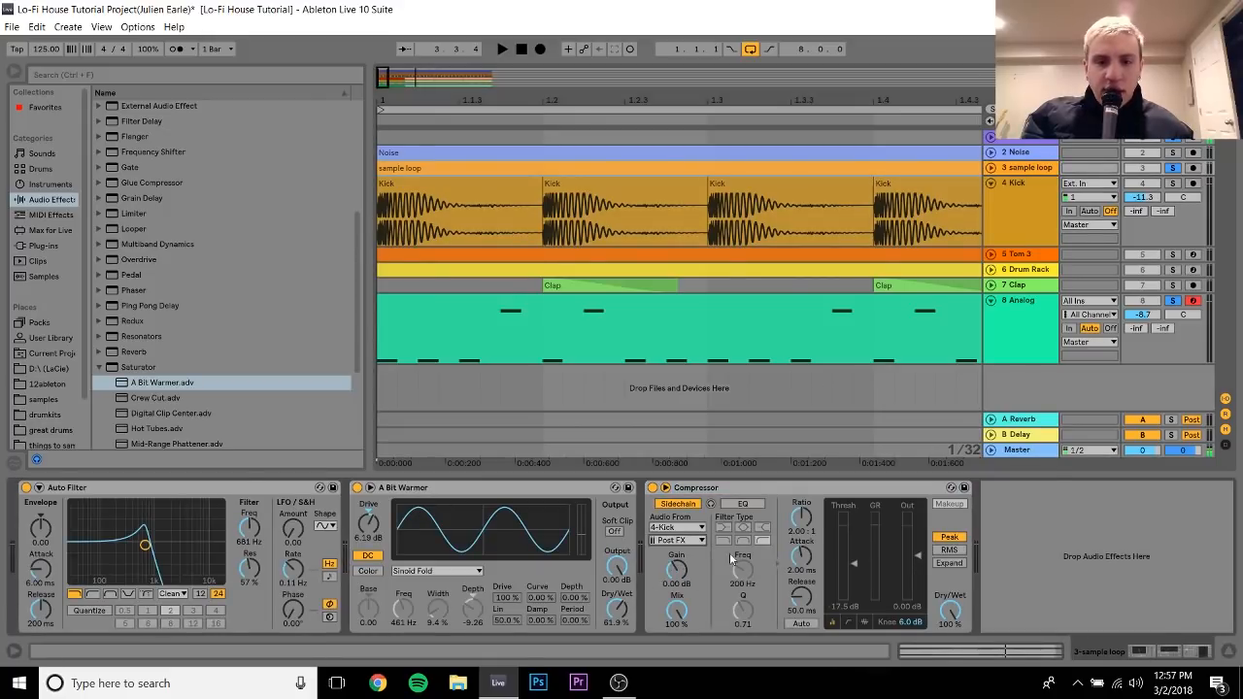
pyautogui.click(676, 540)
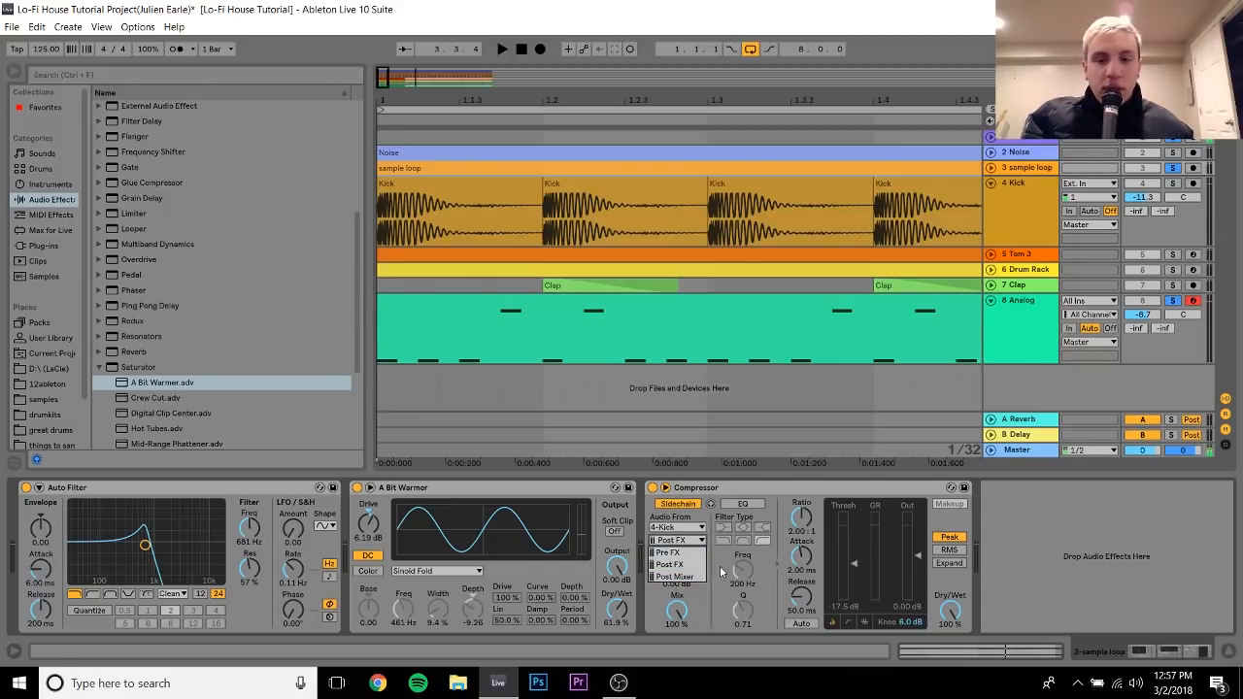
pyautogui.click(676, 552)
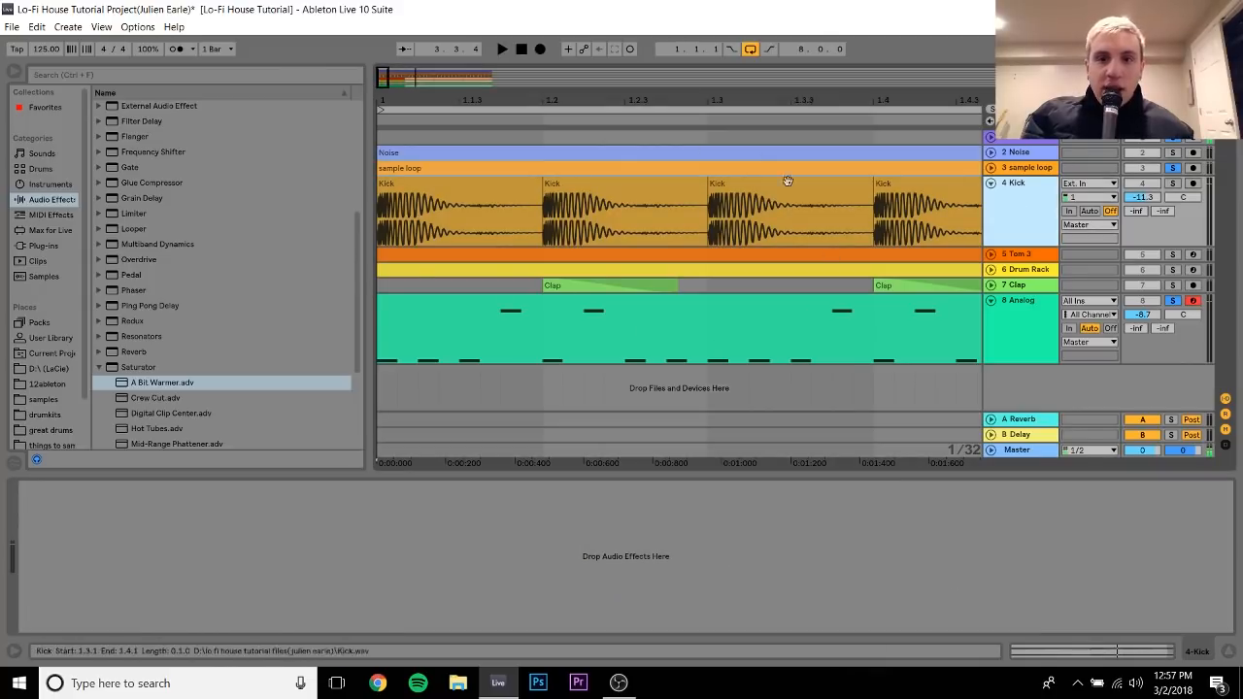
pyautogui.moveTo(1115, 159)
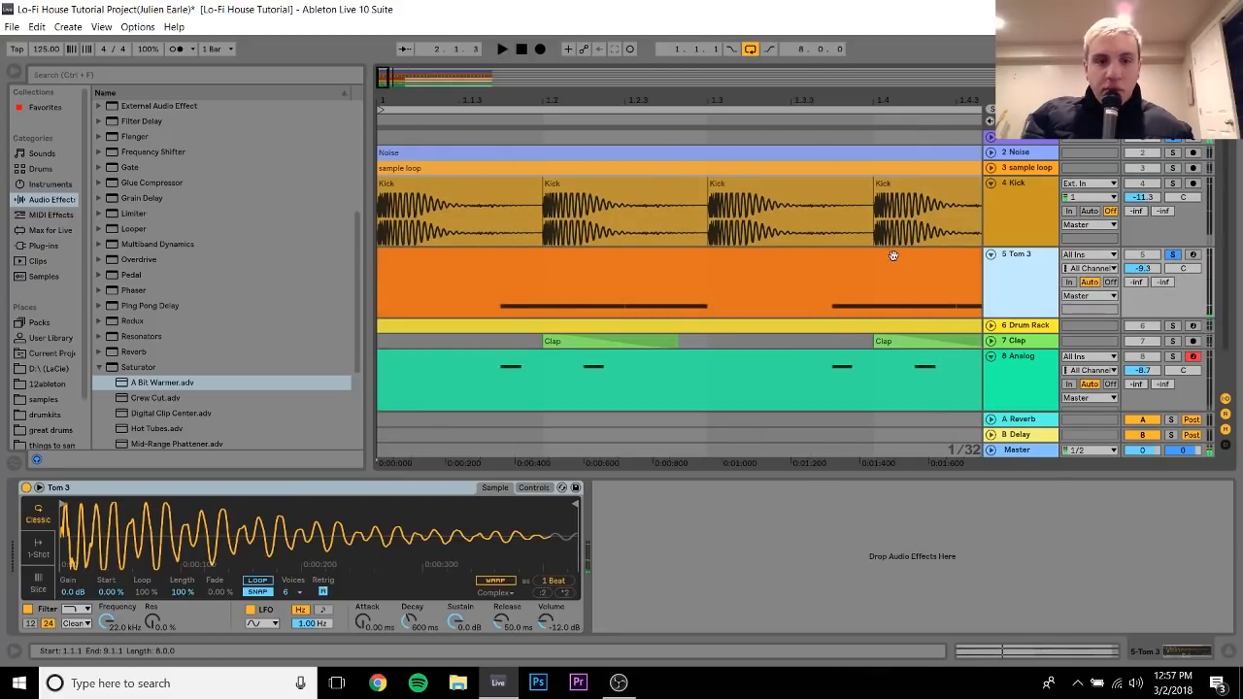
# - Open the Tom 3 clip in the MIDI Note Editor
pyautogui.click(50, 369)
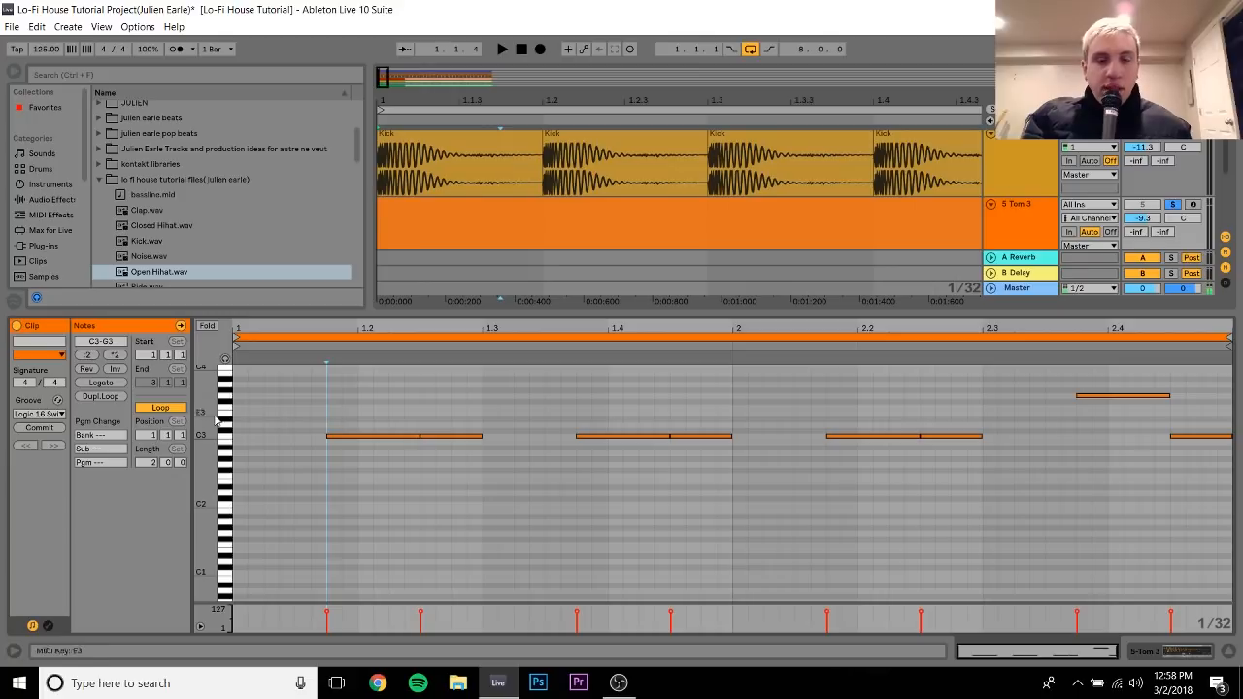
# - Browse the Core Library Logic swing grooves, then open the Drum Rack hi-hat pattern clip
pyautogui.click(39, 414)
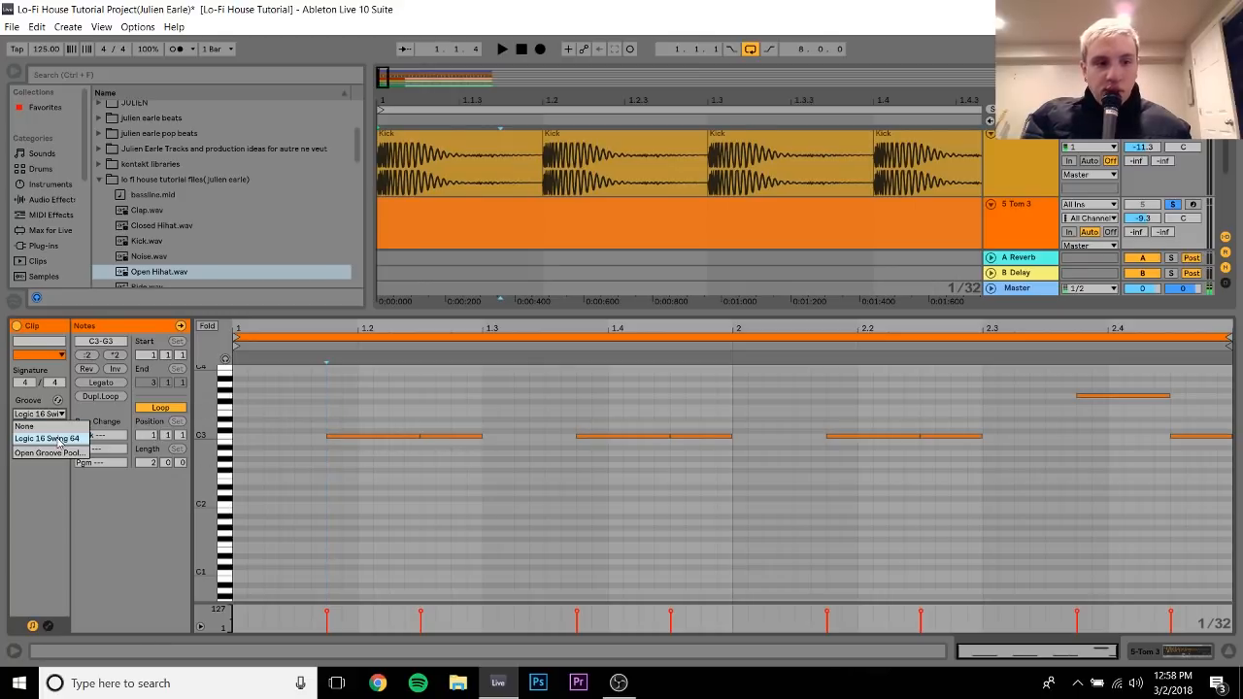
pyautogui.click(47, 439)
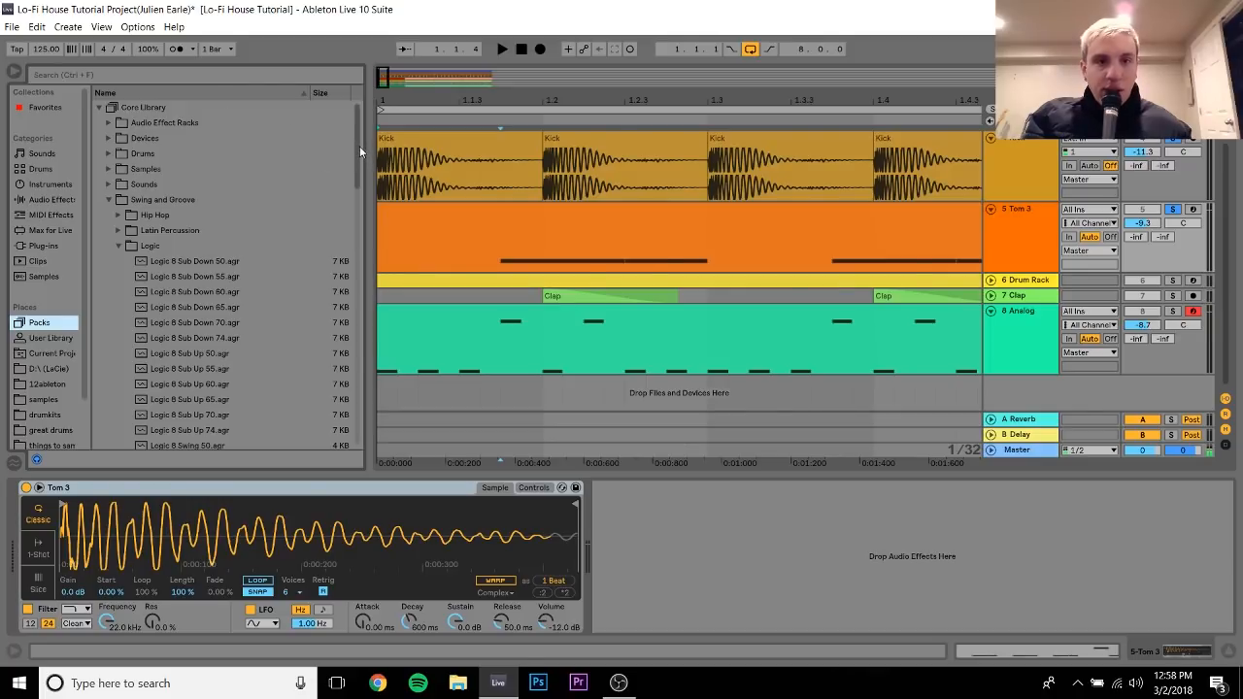
pyautogui.scroll(-3)
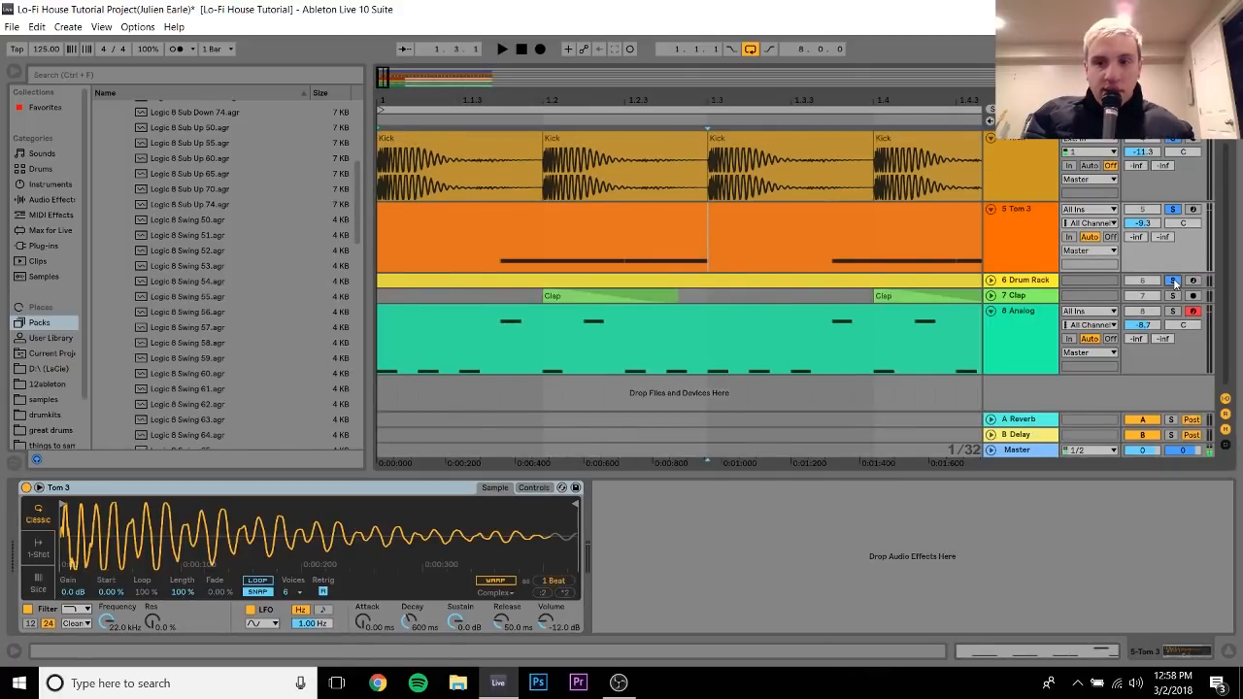
pyautogui.click(916, 276)
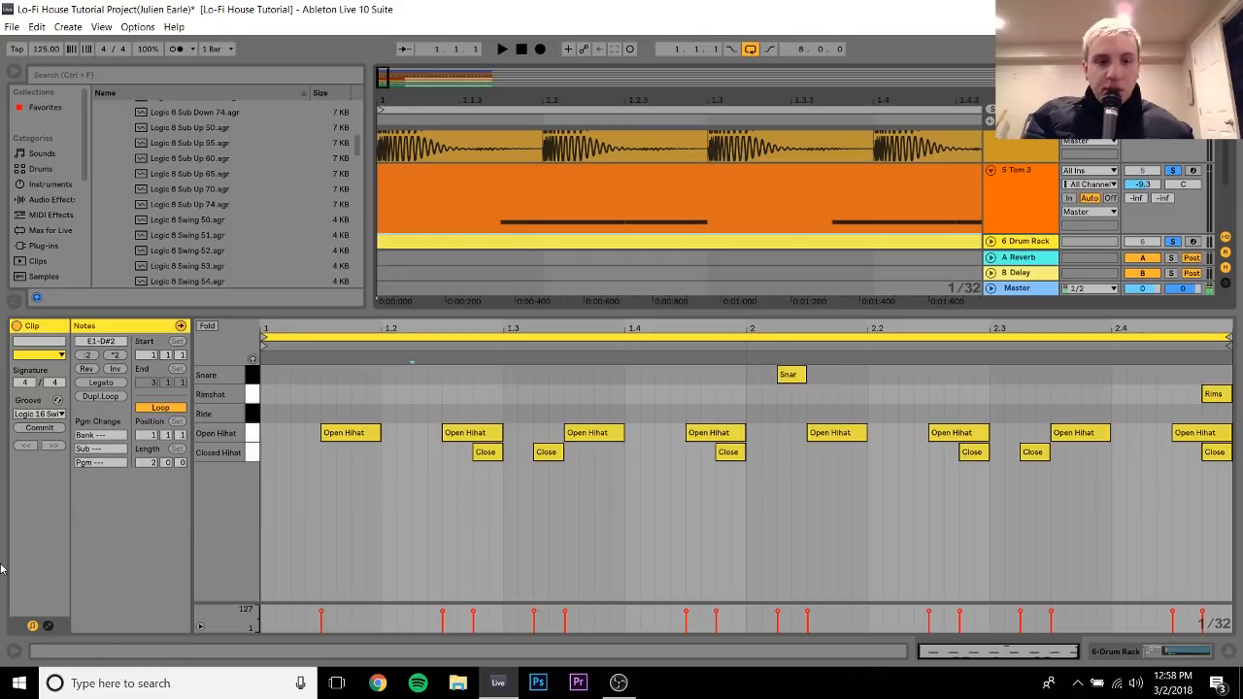
# - Select the Rimshot pad in the Drum Rack to show its sample
pyautogui.click(517, 365)
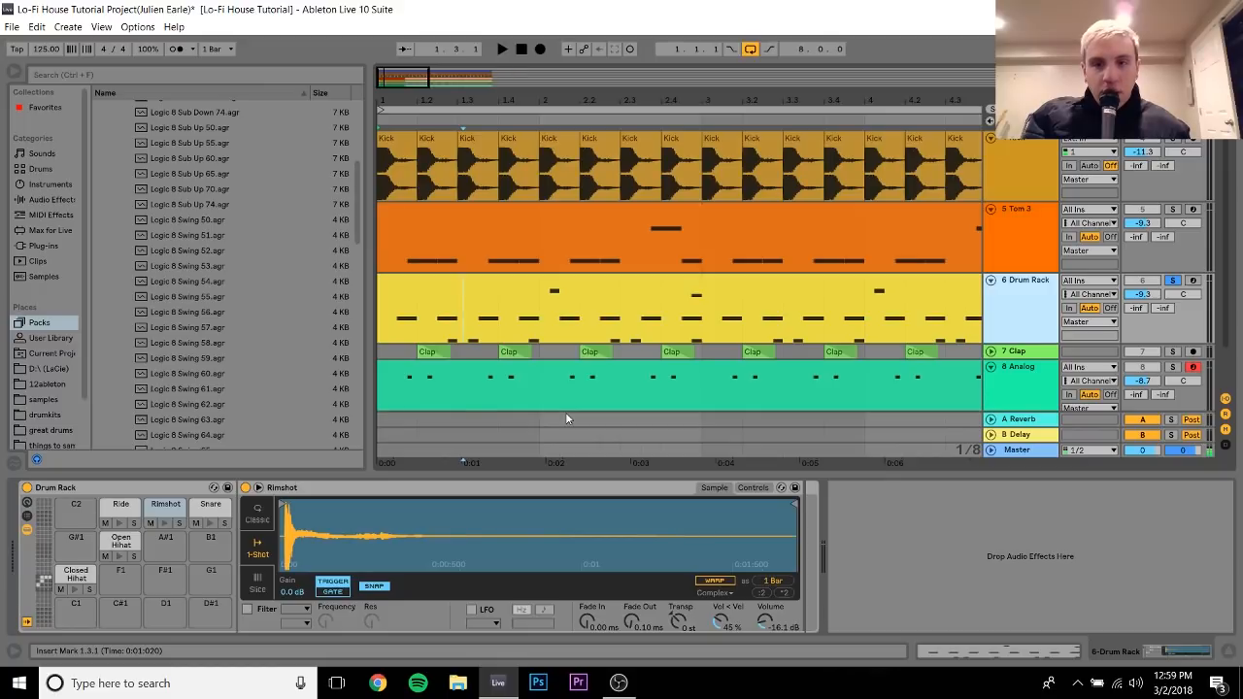
pyautogui.click(501, 48)
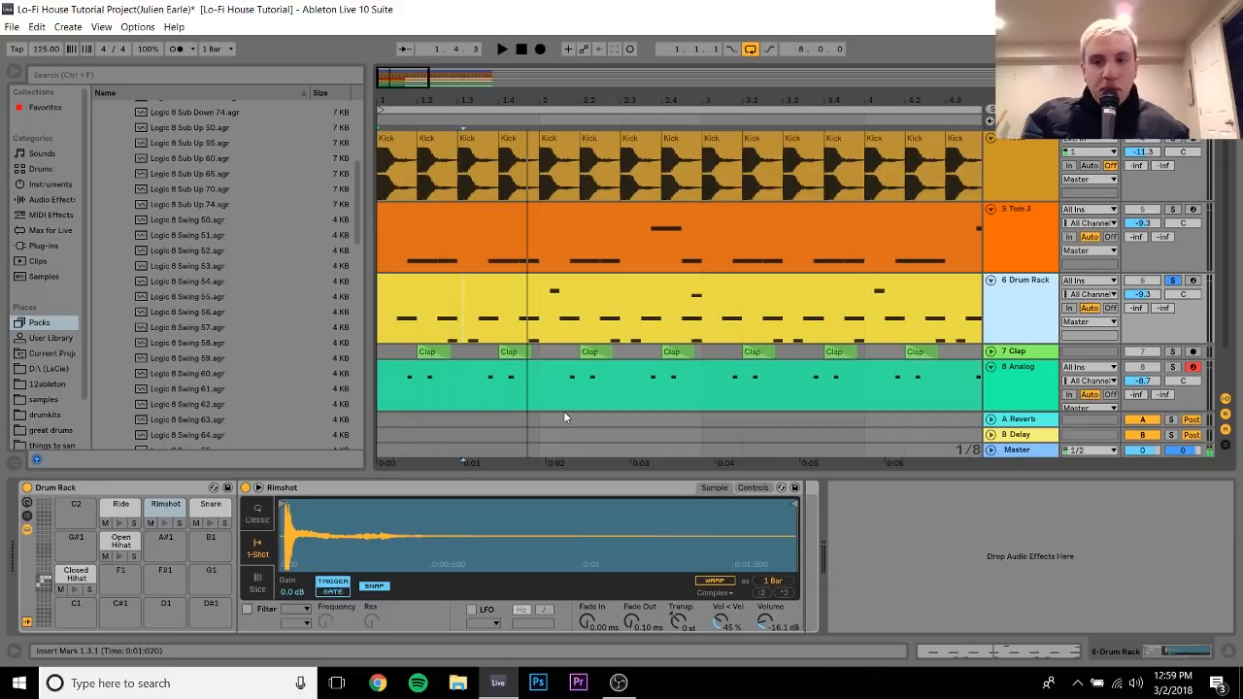
pyautogui.moveTo(563, 411)
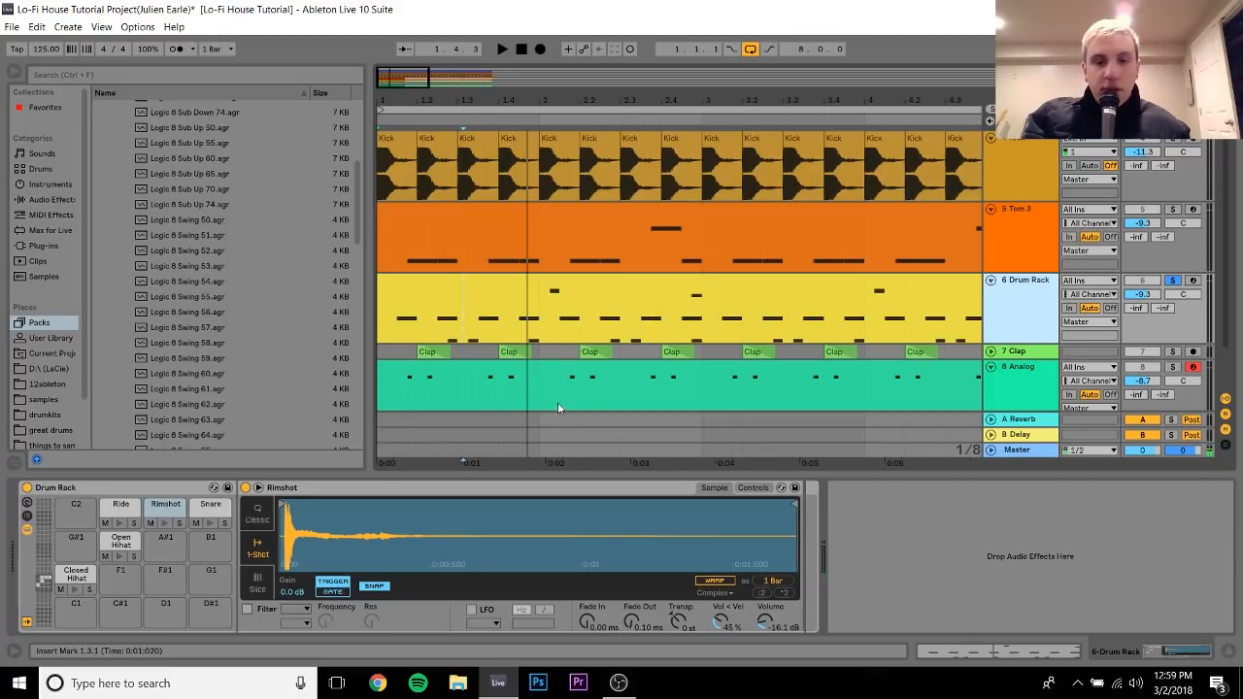
pyautogui.moveTo(416, 330)
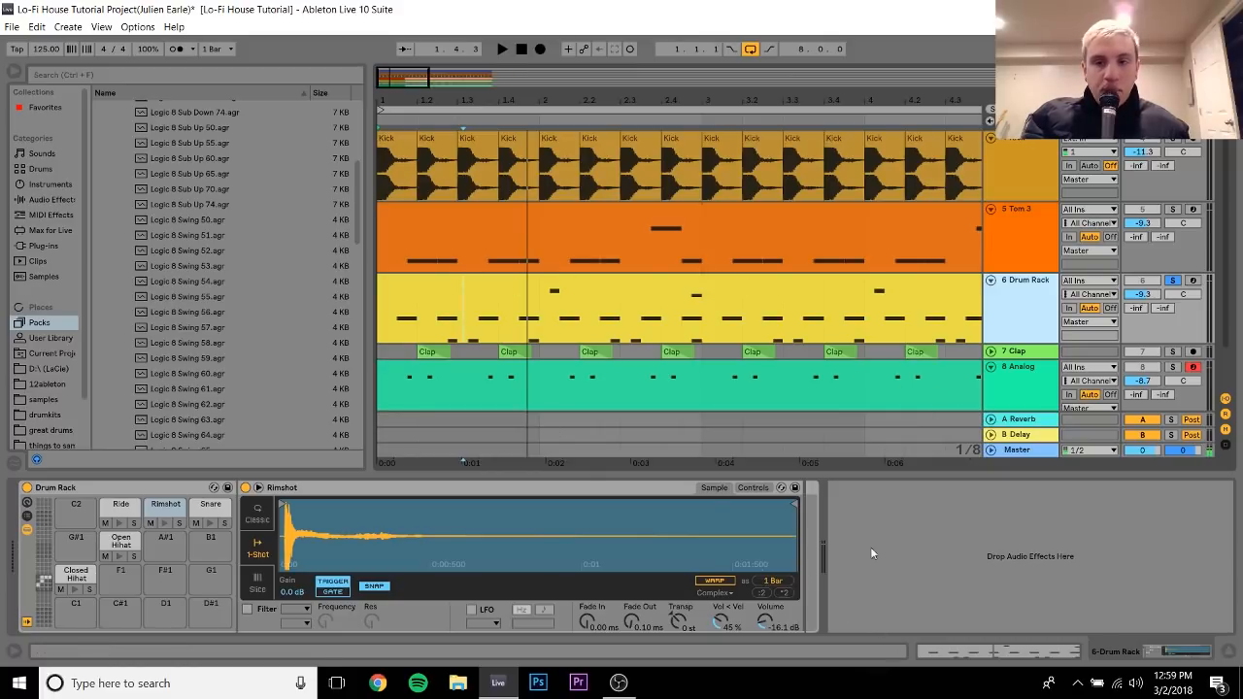
pyautogui.click(1016, 208)
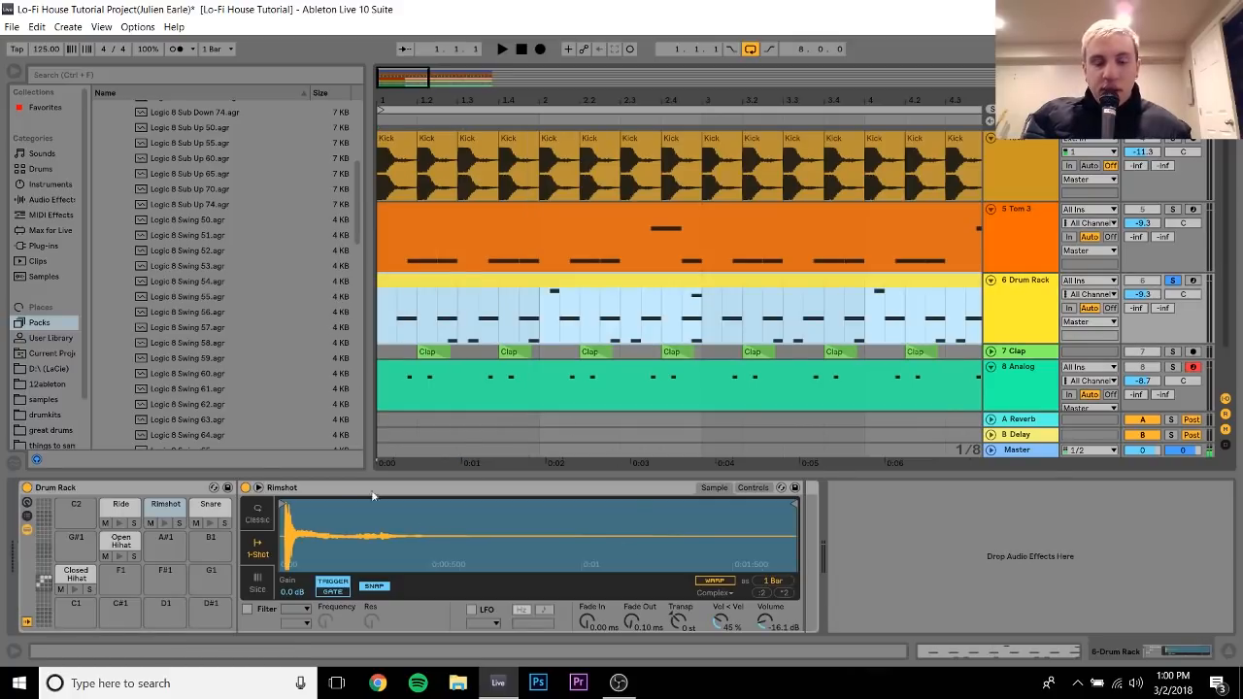
pyautogui.moveTo(346, 579)
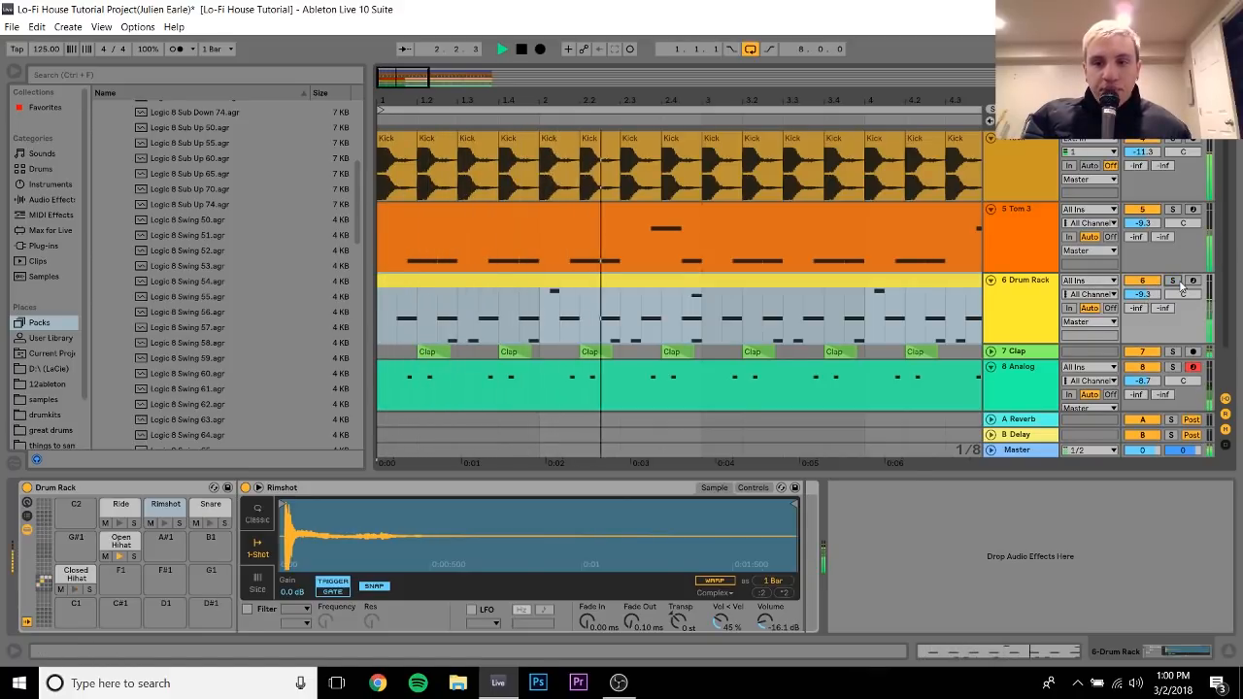
# - Enlarge the Drum Rack clip's note editor to show the hi-hat pattern
pyautogui.moveTo(1143, 379); pyautogui.dragTo(1142, 385)
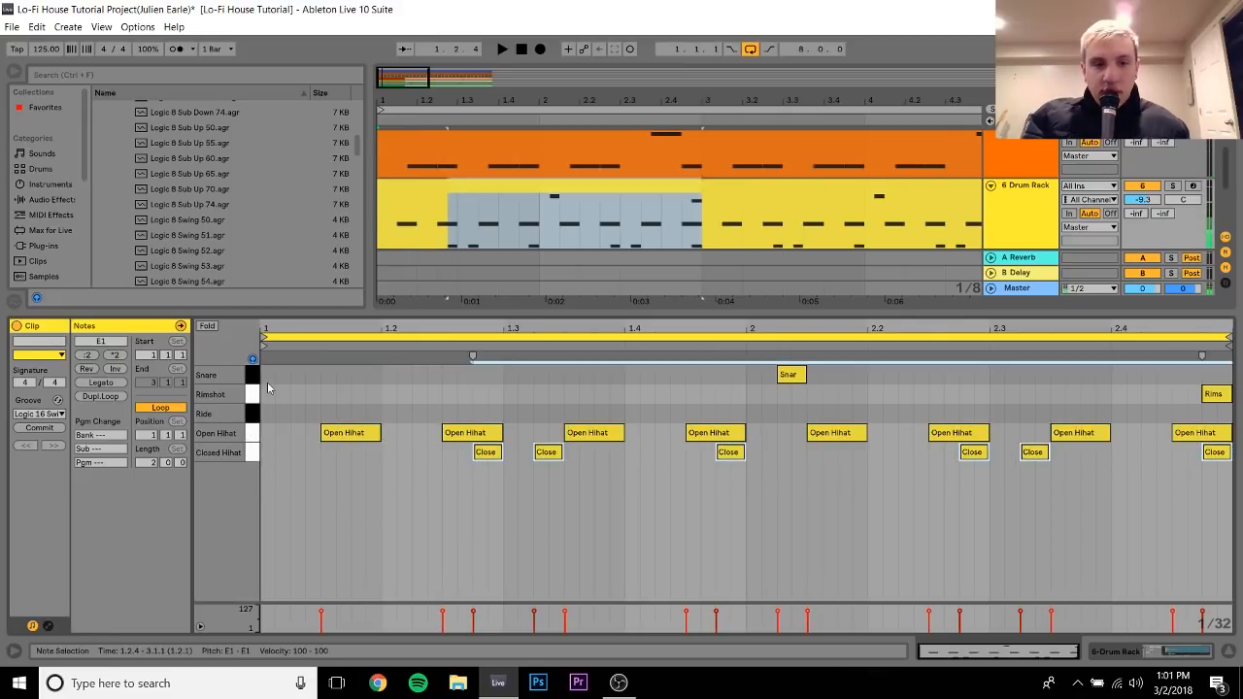
# - Place the insert point at the drum clip's start and return to the arrangement
pyautogui.rightClick(272, 389)
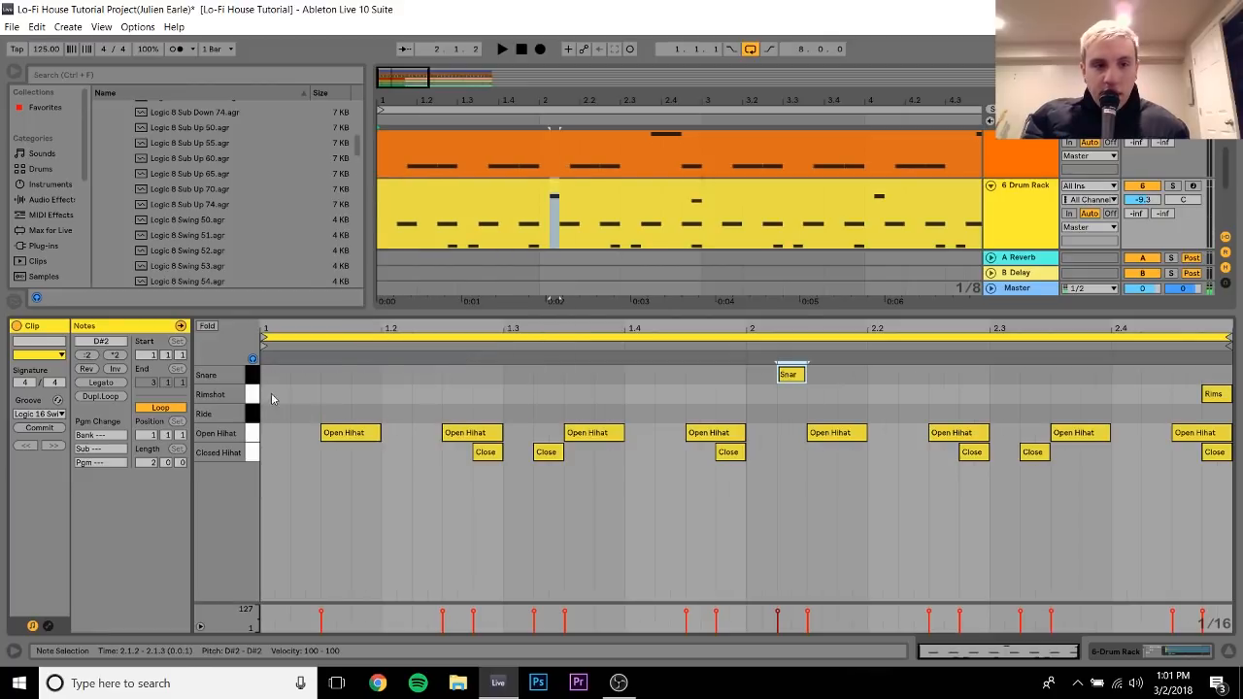
pyautogui.moveTo(346, 390)
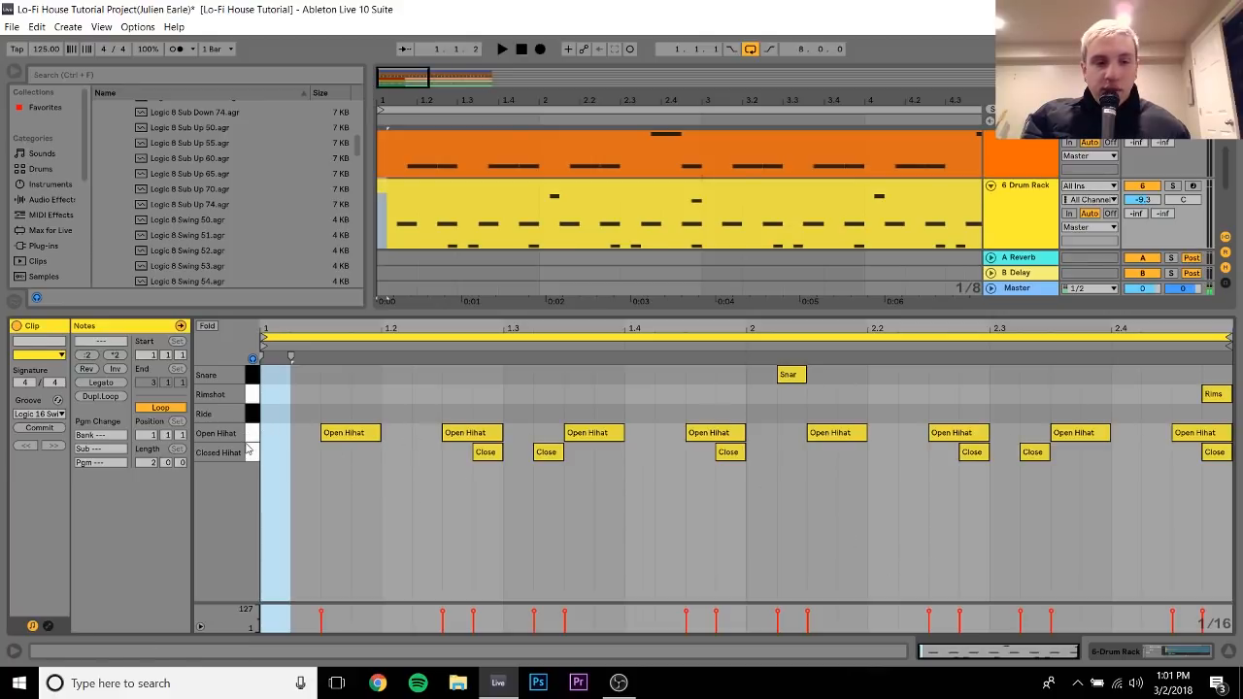
pyautogui.click(218, 451)
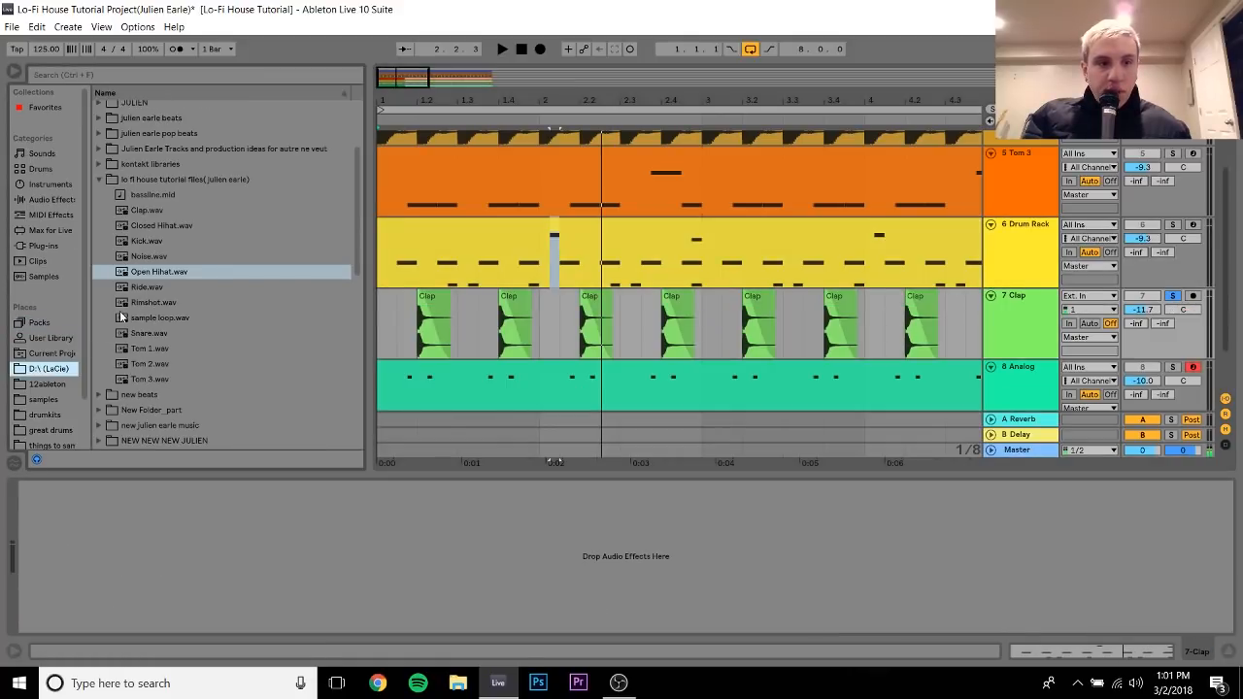
pyautogui.click(148, 210)
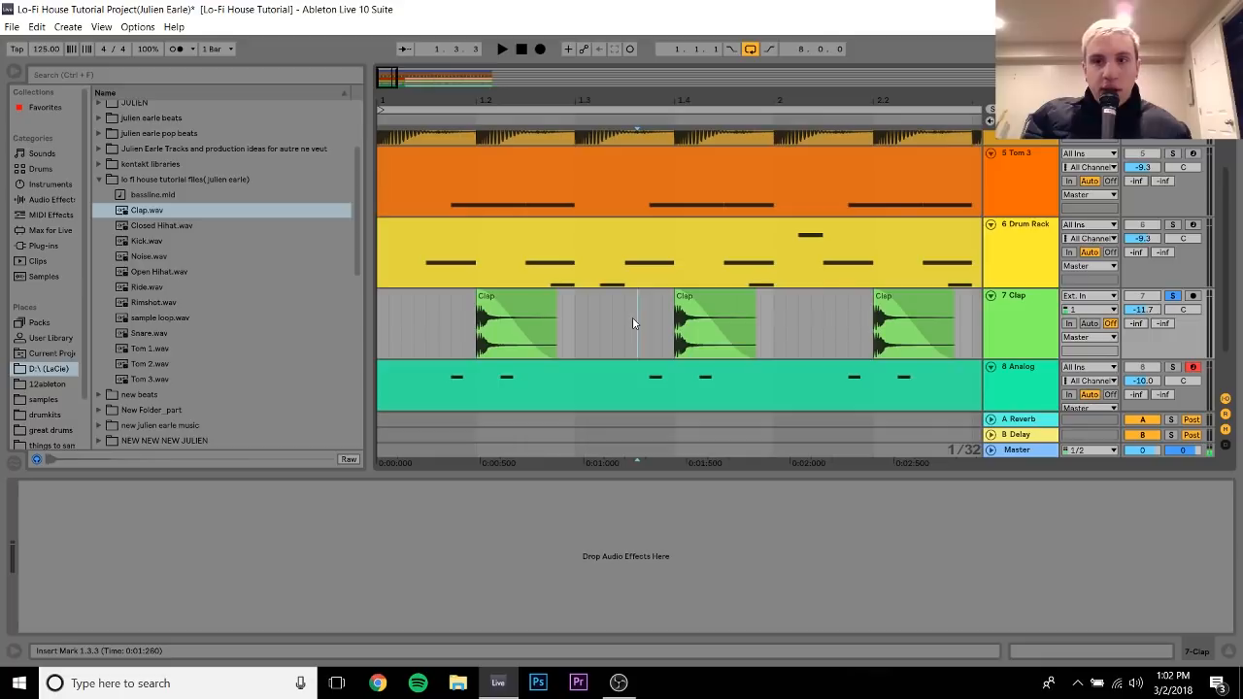
pyautogui.moveTo(757, 295)
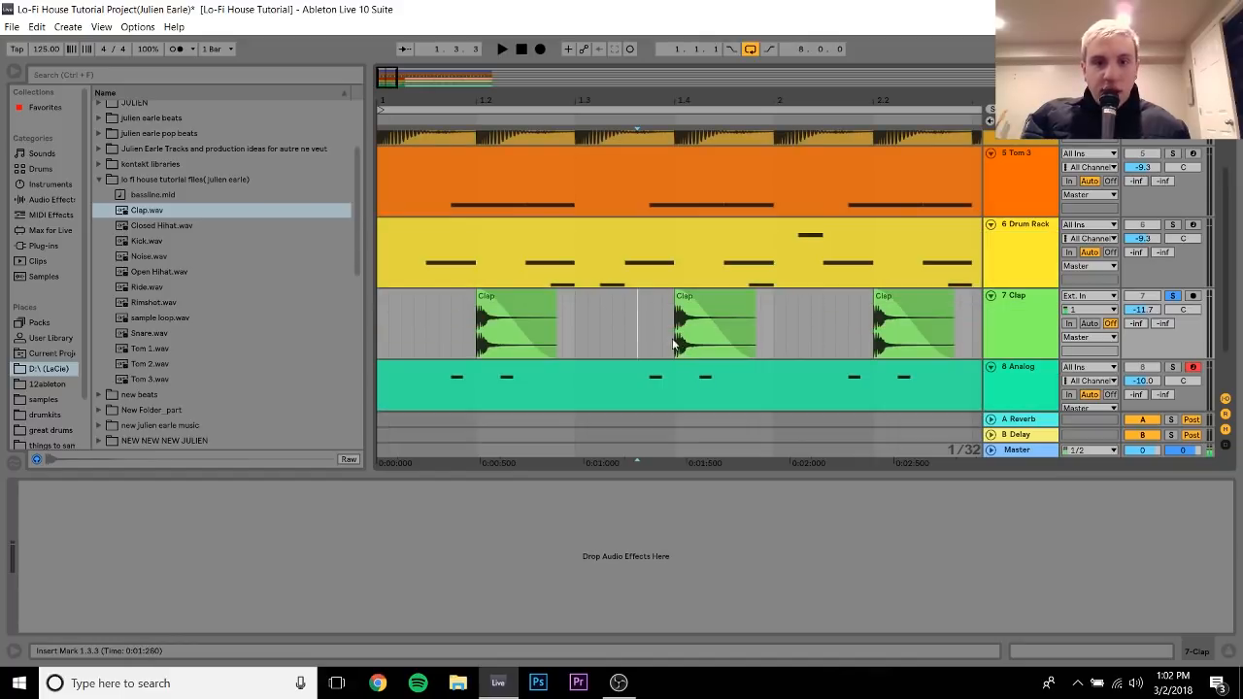
pyautogui.click(515, 326)
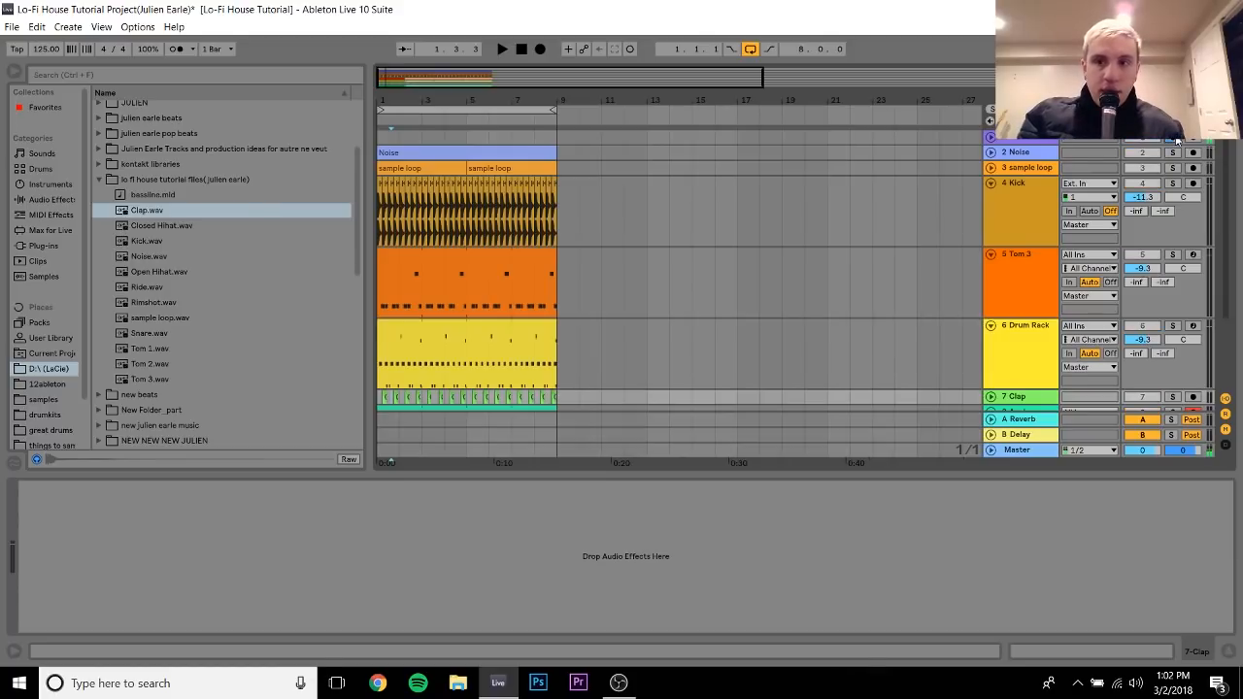
# - Play the arrangement and pull the Clap track's volume down to sit with the drums
pyautogui.scroll(-3)
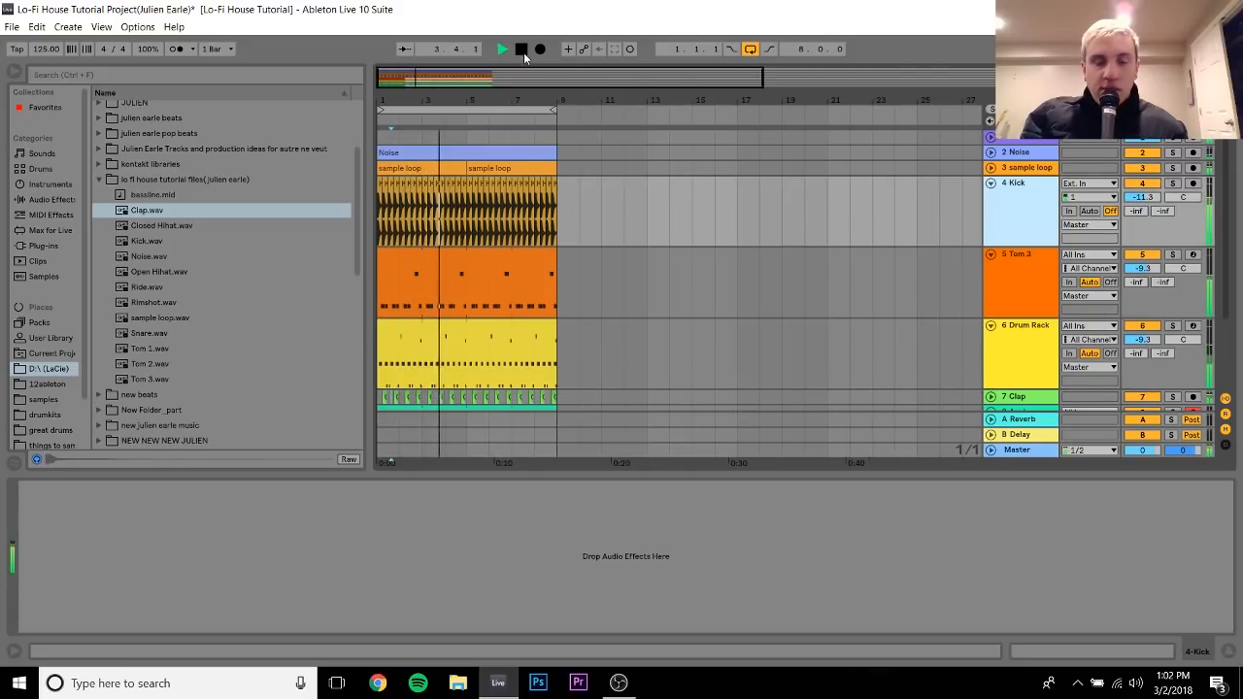
pyautogui.click(521, 48)
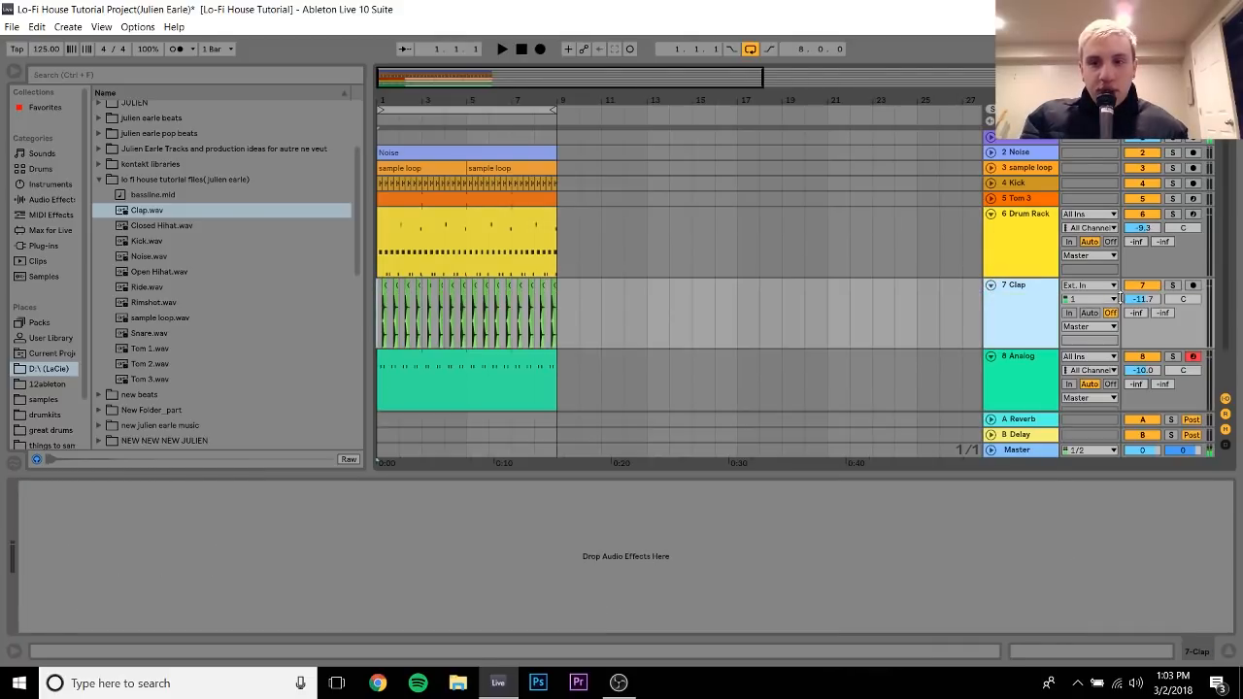
pyautogui.moveTo(1142, 299); pyautogui.dragTo(1142, 292)
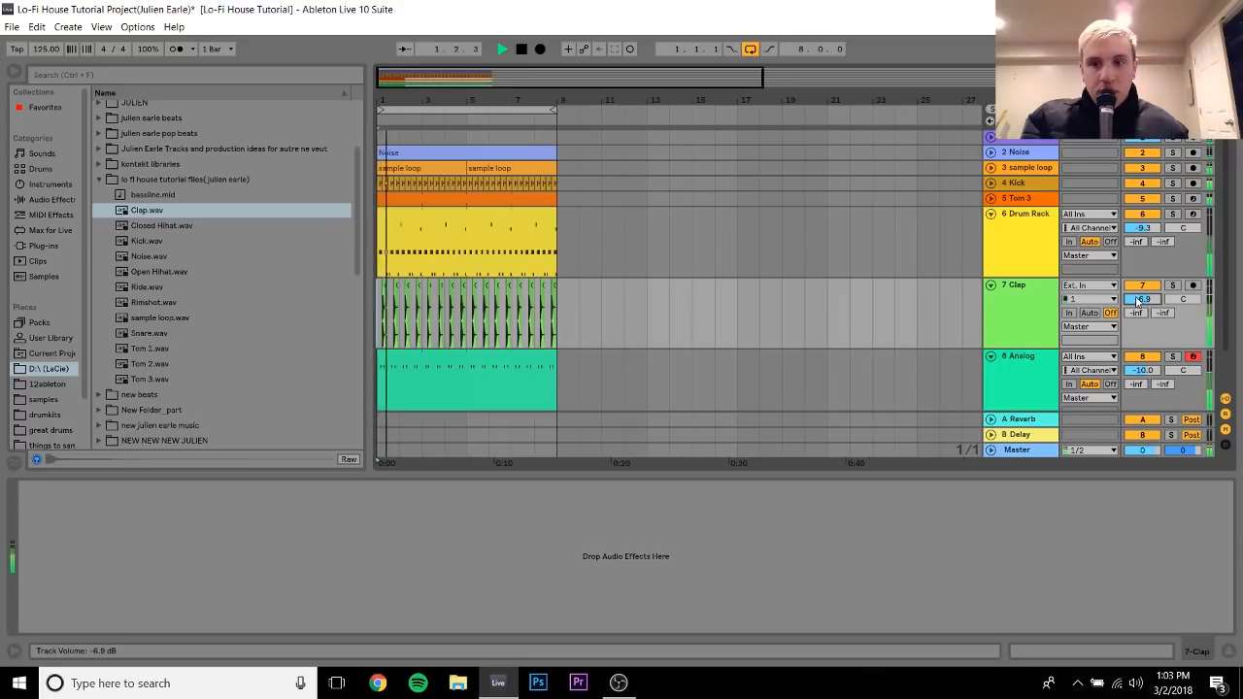
pyautogui.moveTo(1144, 299); pyautogui.dragTo(1144, 281)
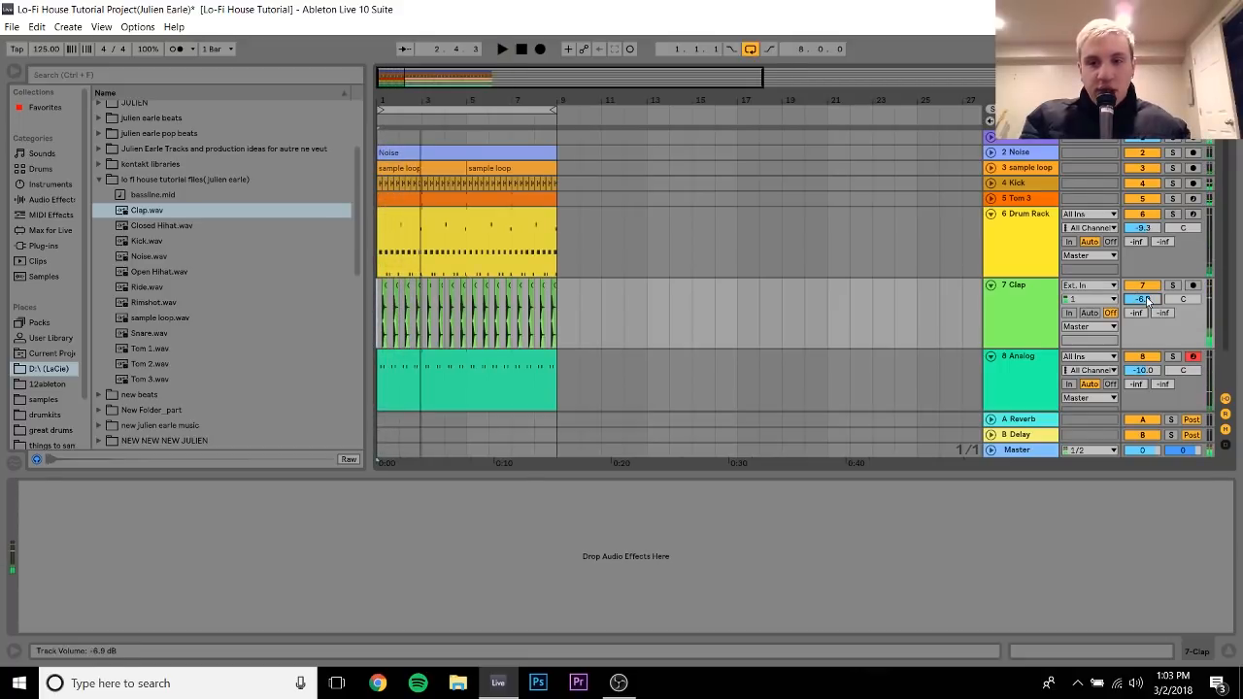
pyautogui.moveTo(1142, 299); pyautogui.dragTo(1142, 311)
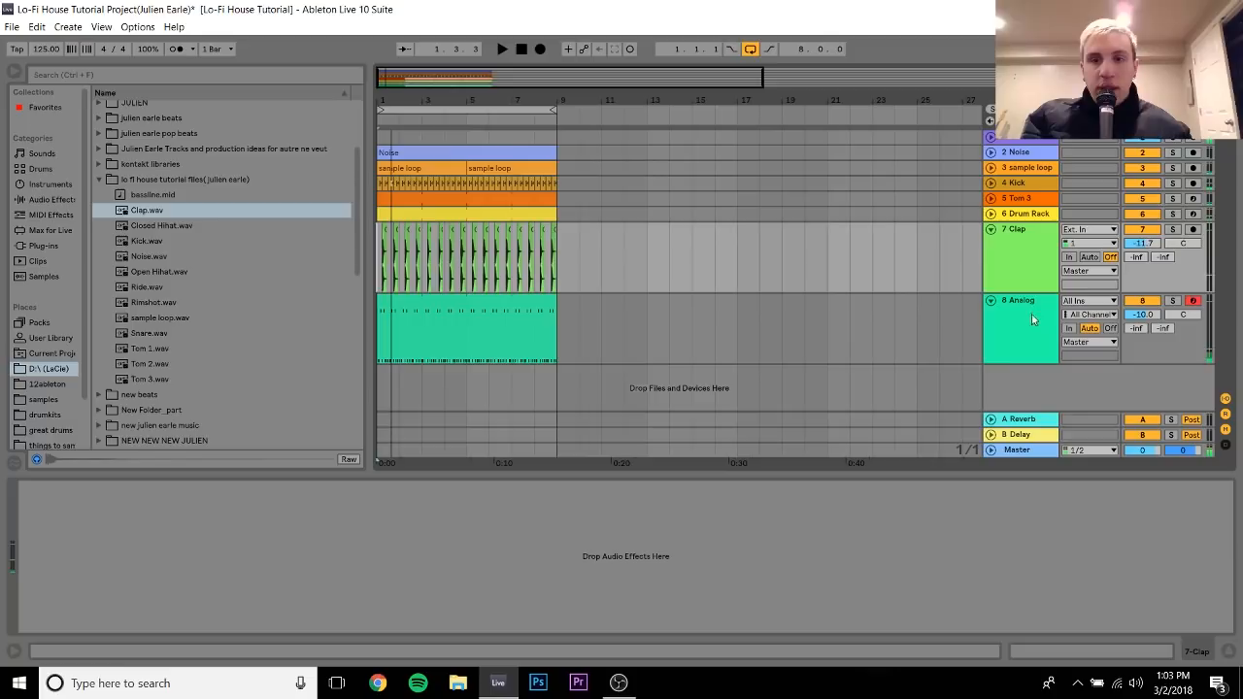
# - Select the Analog bass track to show its synth, Auto Filter and A Bit Warmer chain
pyautogui.click(1018, 300)
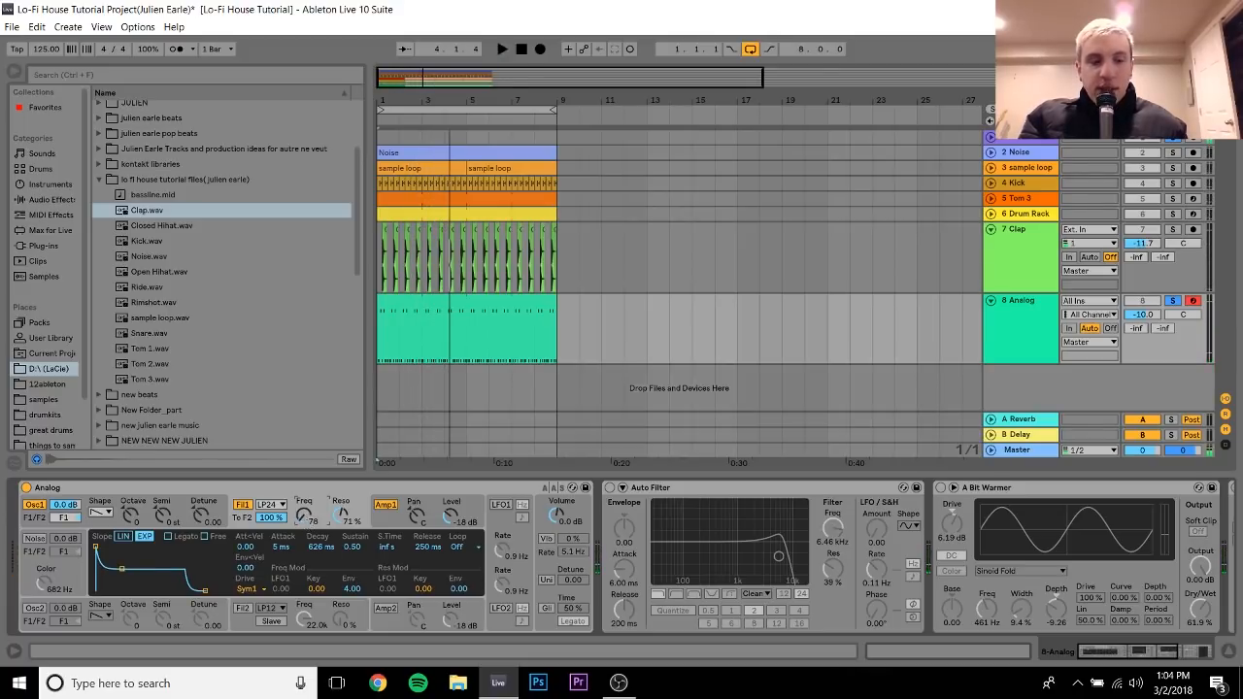
# - Play the song and adjust the Auto Filter cutoff on the Analog bass
pyautogui.click(502, 49)
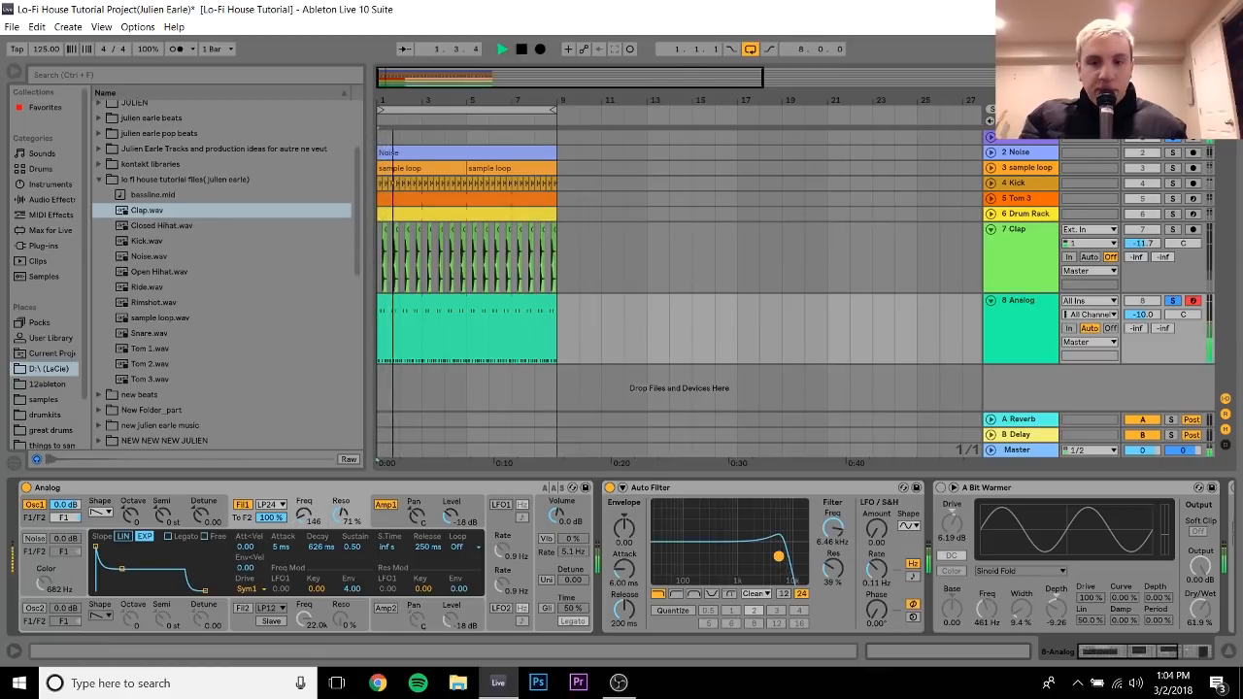
pyautogui.moveTo(777, 529); pyautogui.dragTo(767, 557)
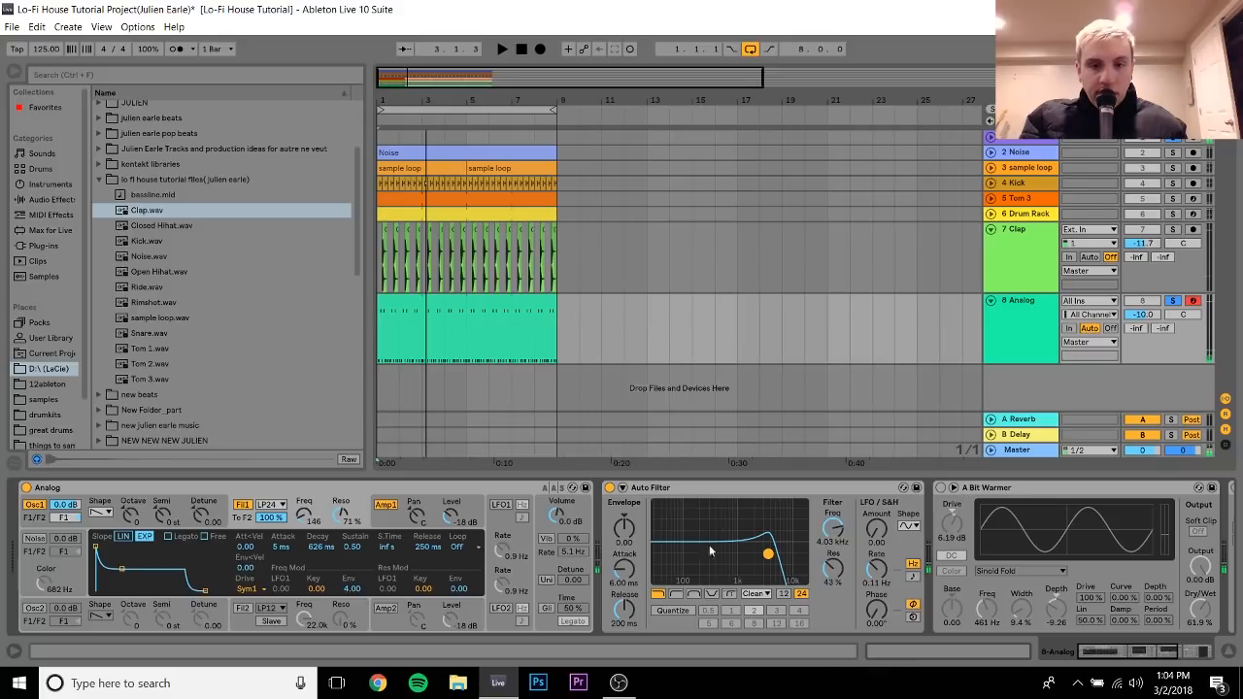
pyautogui.moveTo(843, 629)
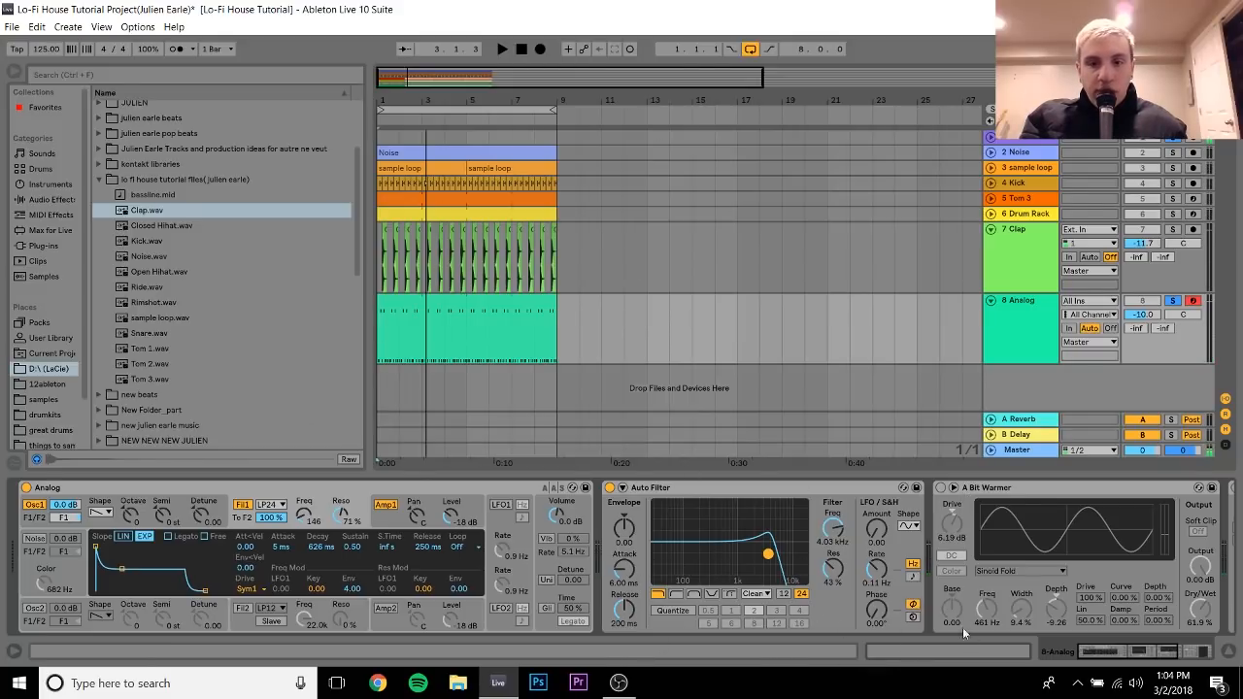
pyautogui.click(940, 487)
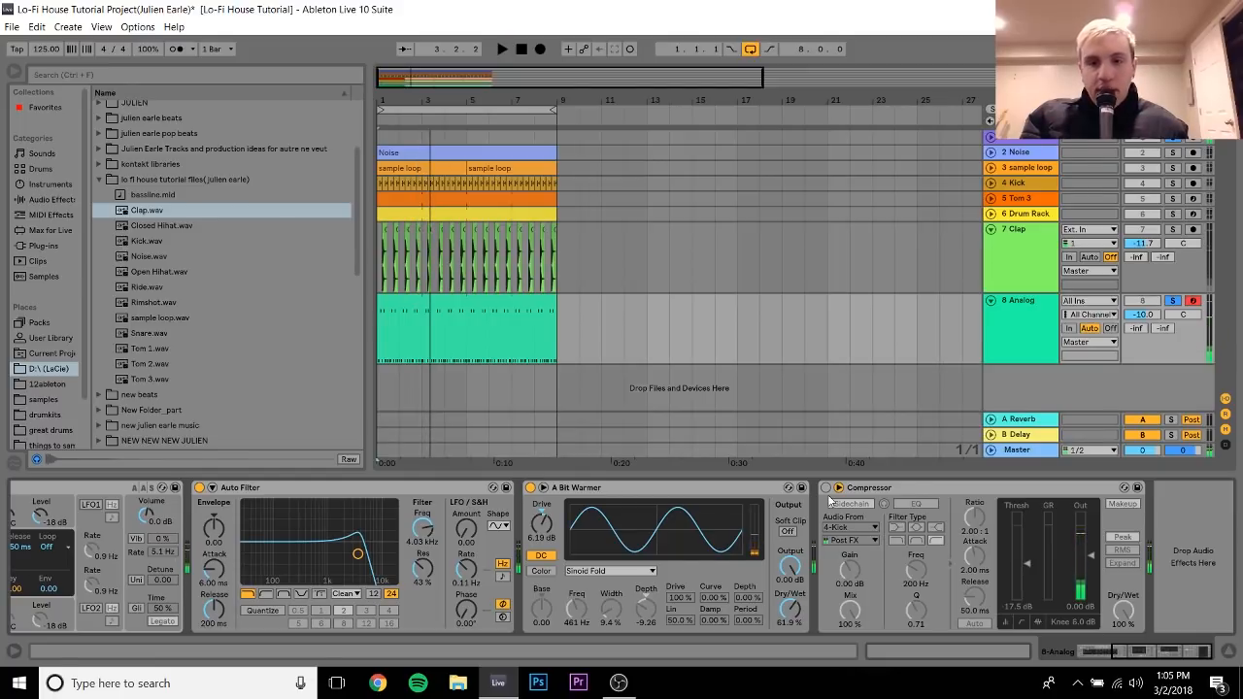
pyautogui.click(826, 487)
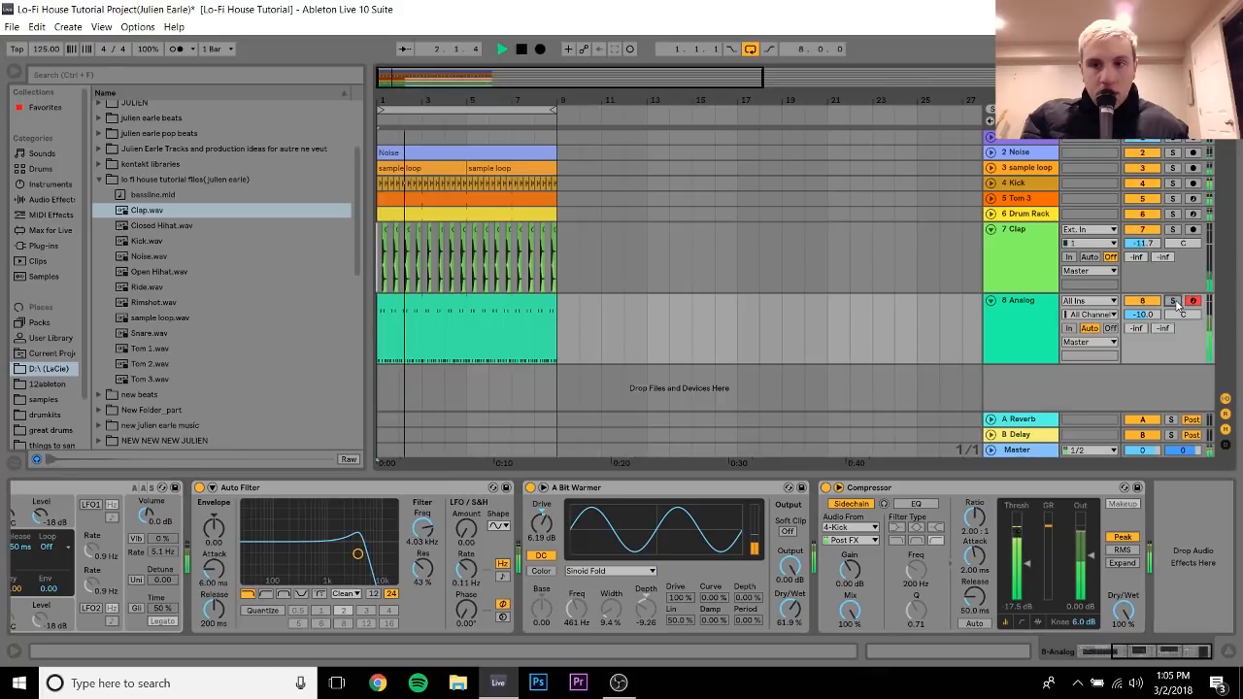
pyautogui.click(1020, 299)
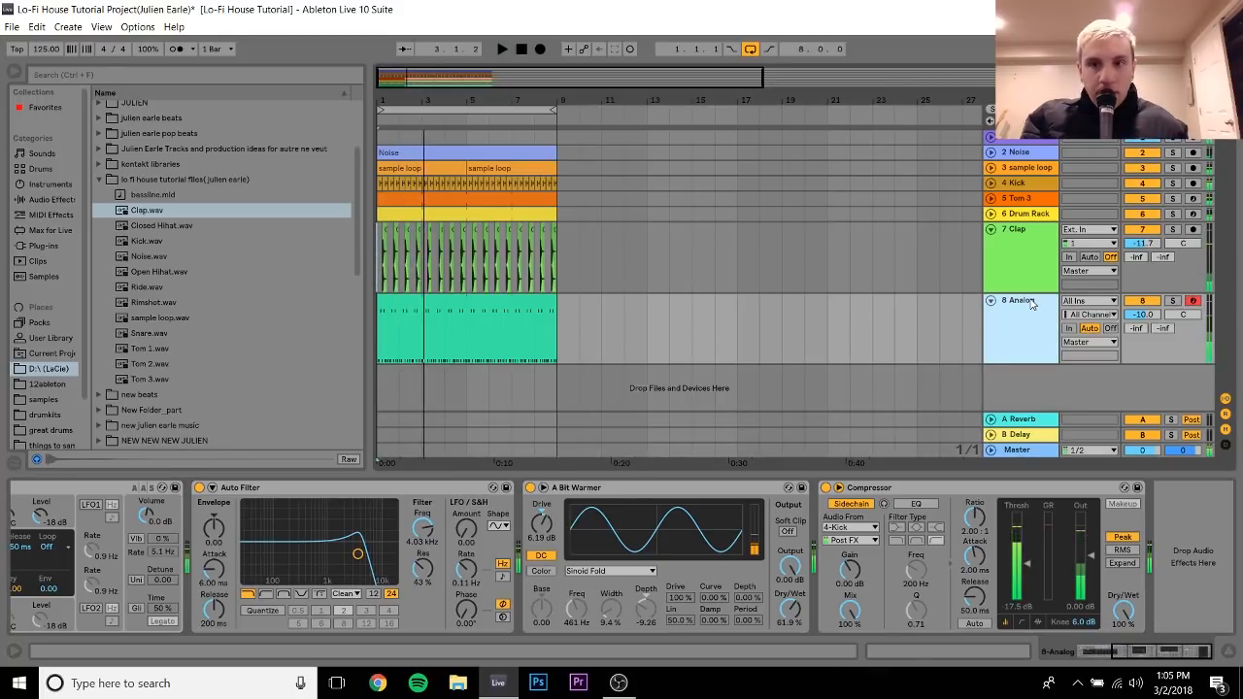